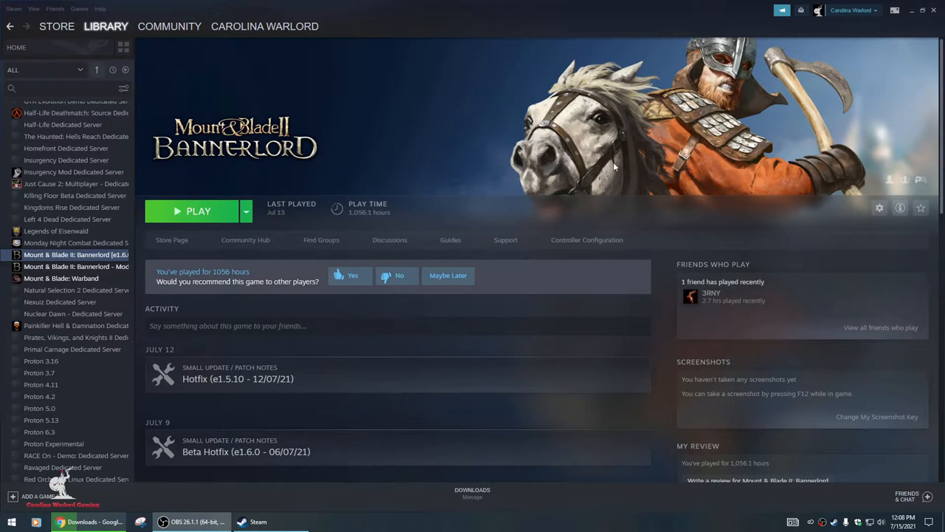
mouse_move(879, 207)
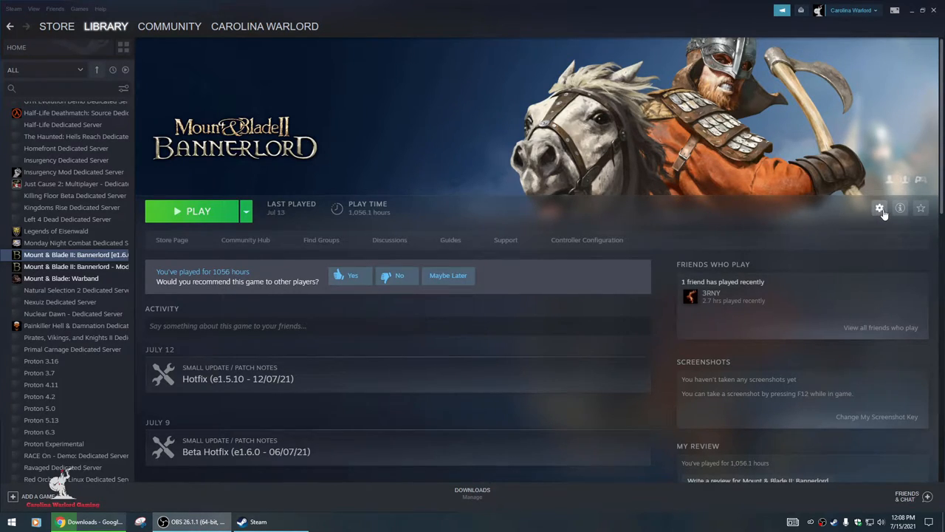
- Open Bannerlord's Steam properties on the Local Files section
left_click(879, 208)
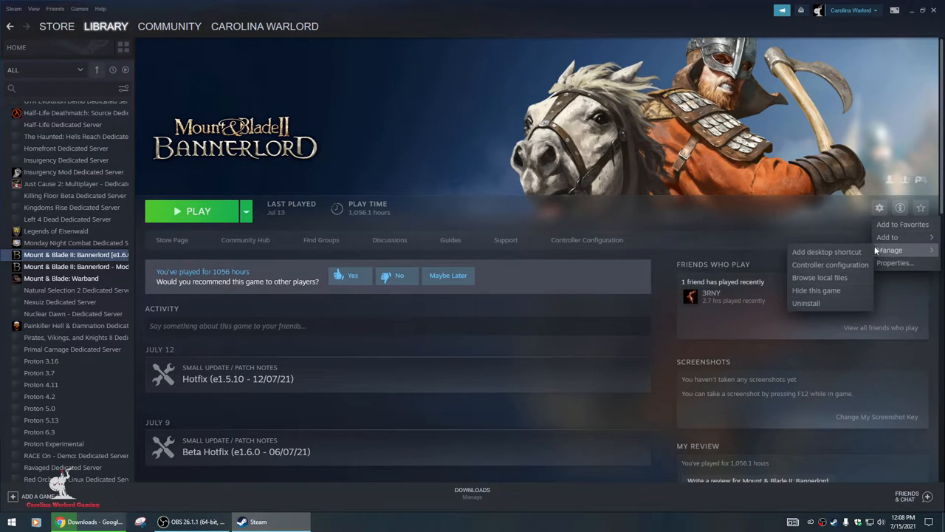
left_click(895, 263)
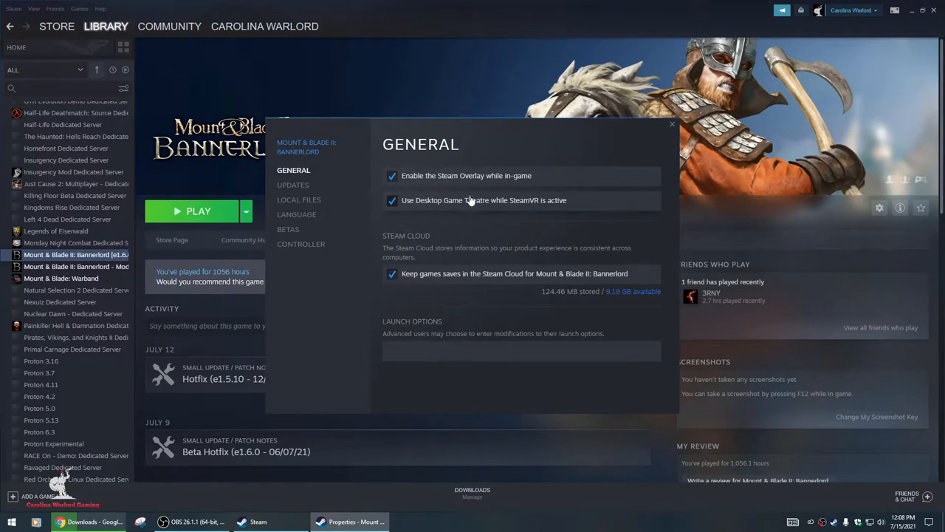
left_click(299, 199)
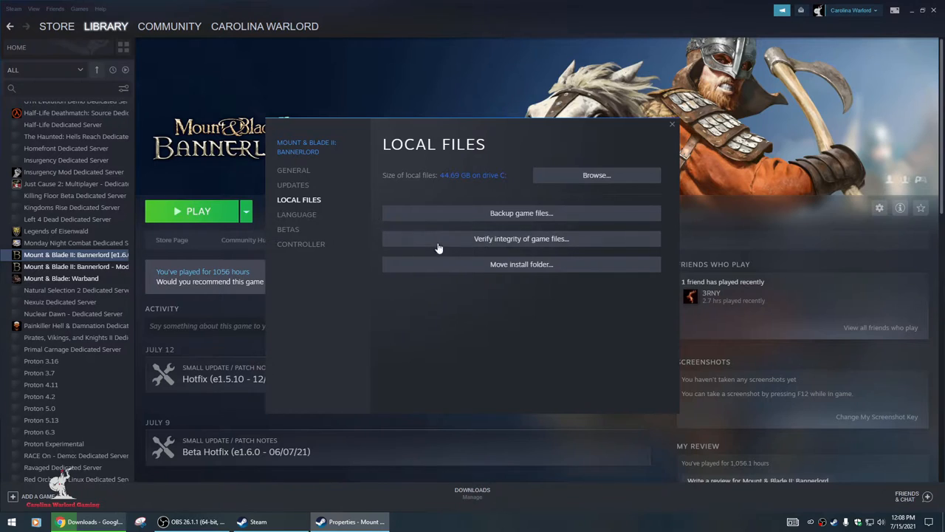
mouse_move(527, 243)
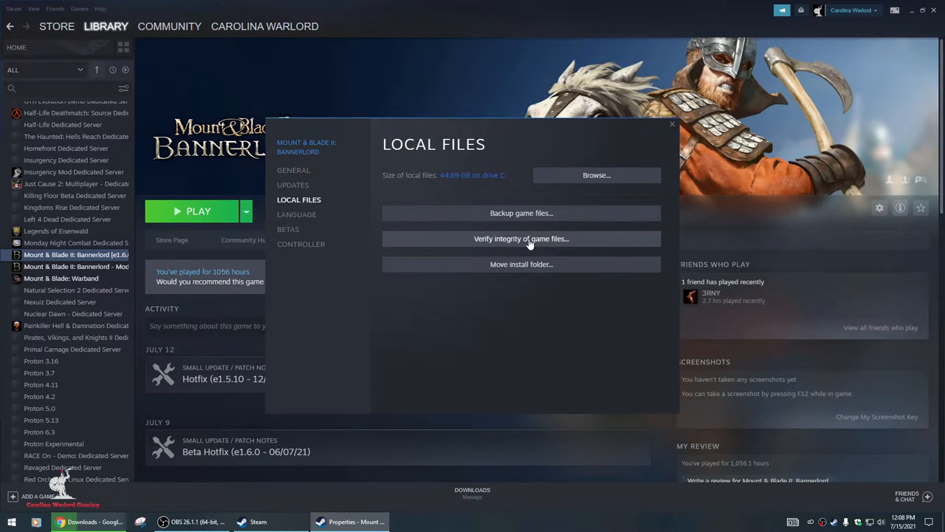
- Start verifying the integrity of Bannerlord's game files
left_click(521, 238)
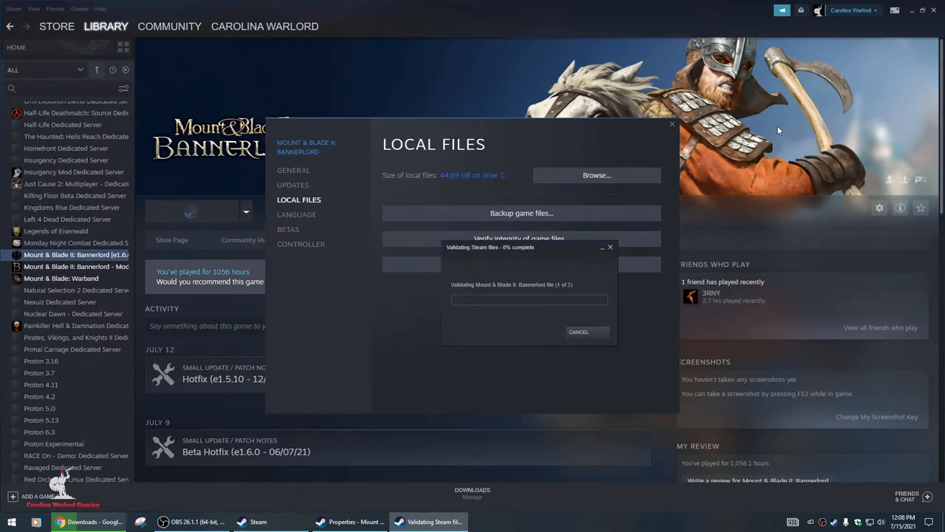
mouse_move(765, 121)
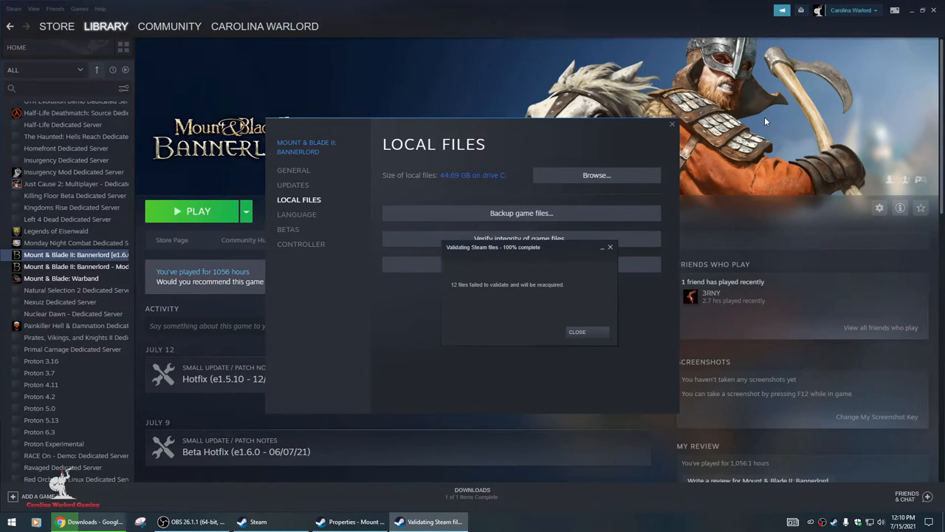
mouse_move(467, 294)
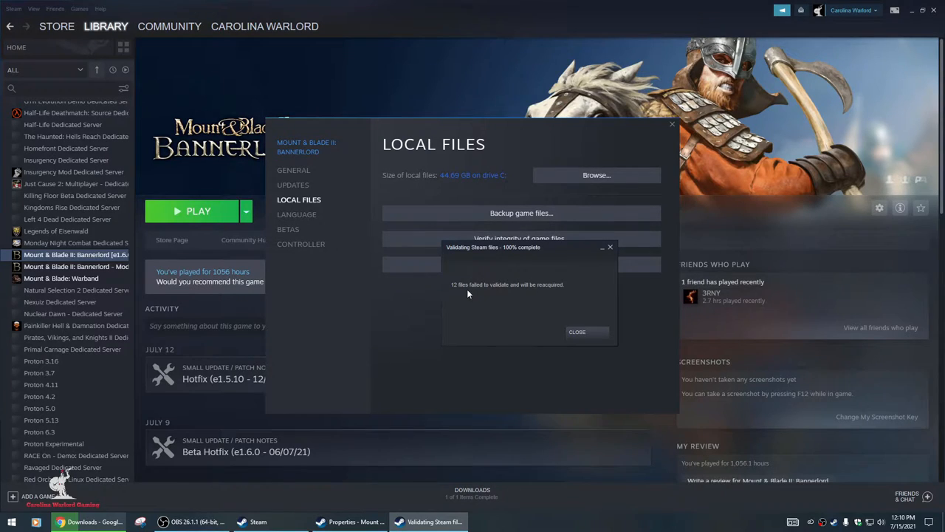
mouse_move(506, 293)
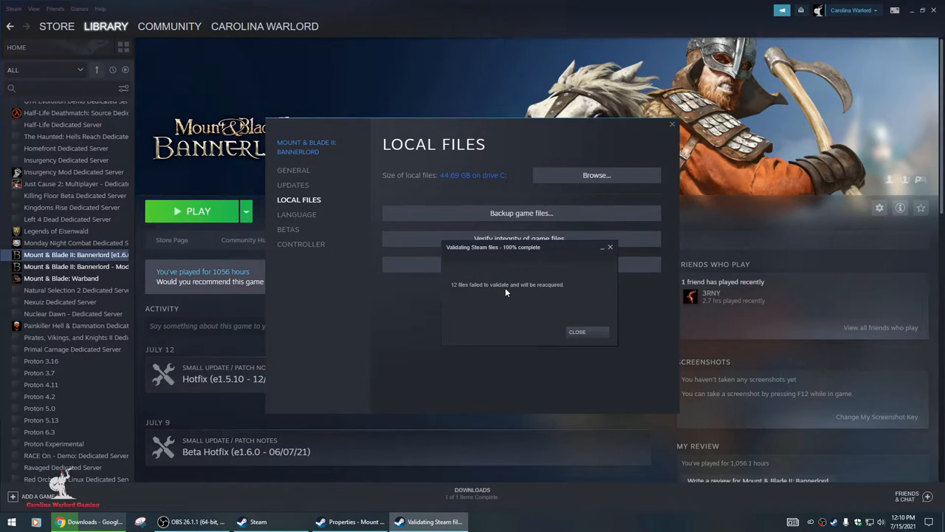
mouse_move(580, 302)
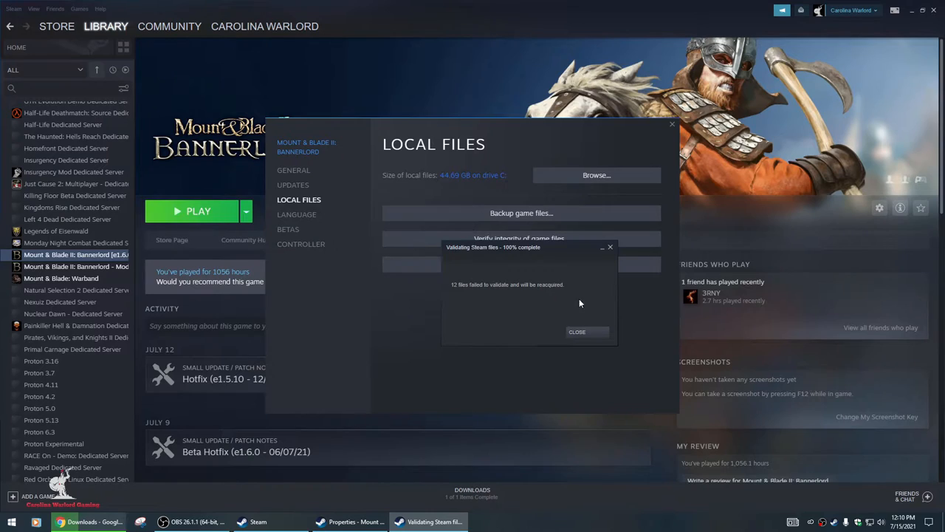
mouse_move(524, 303)
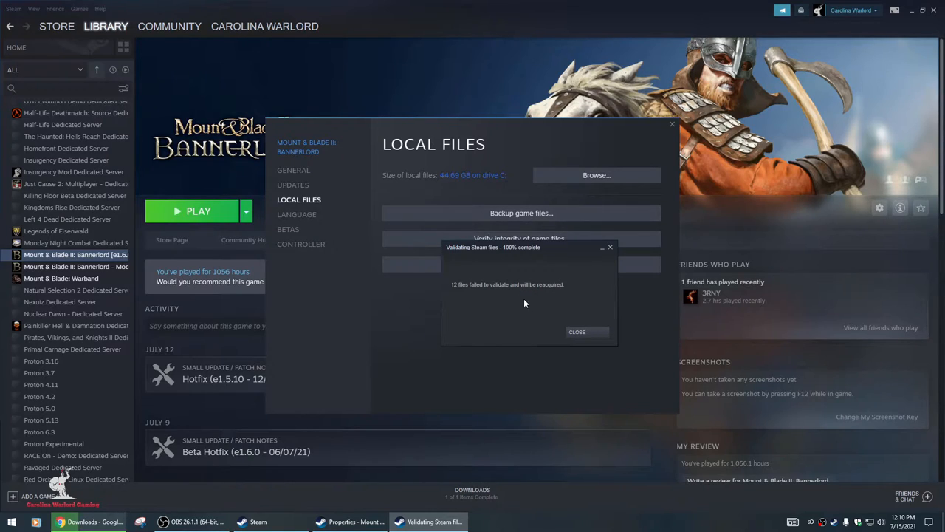
mouse_move(593, 304)
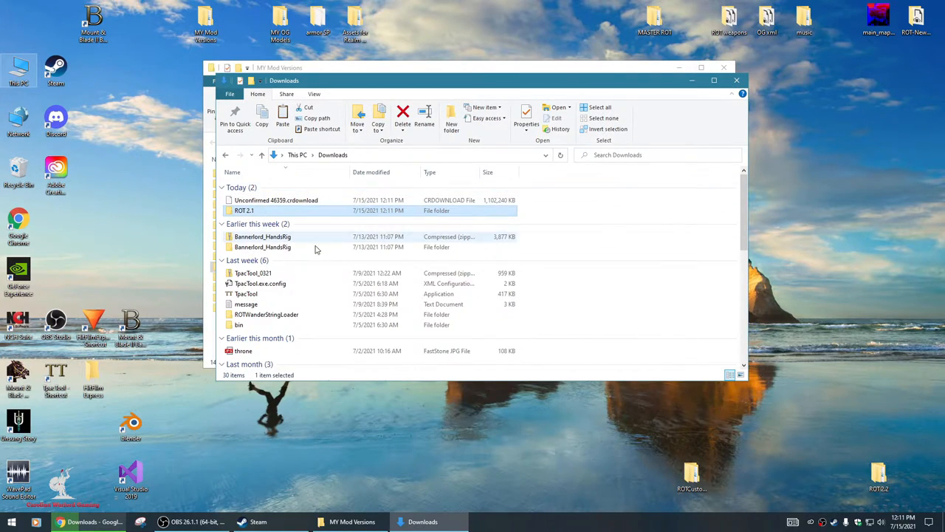
mouse_move(241, 217)
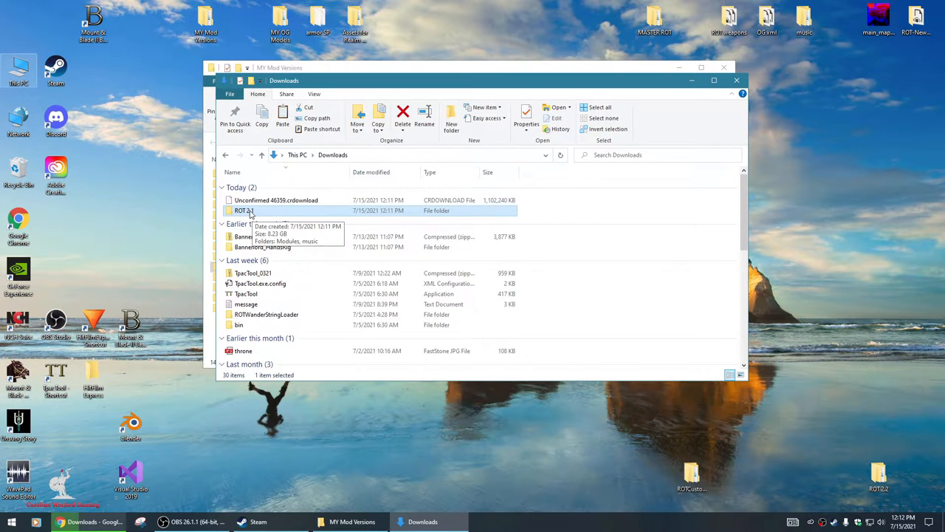
scroll("down", 3)
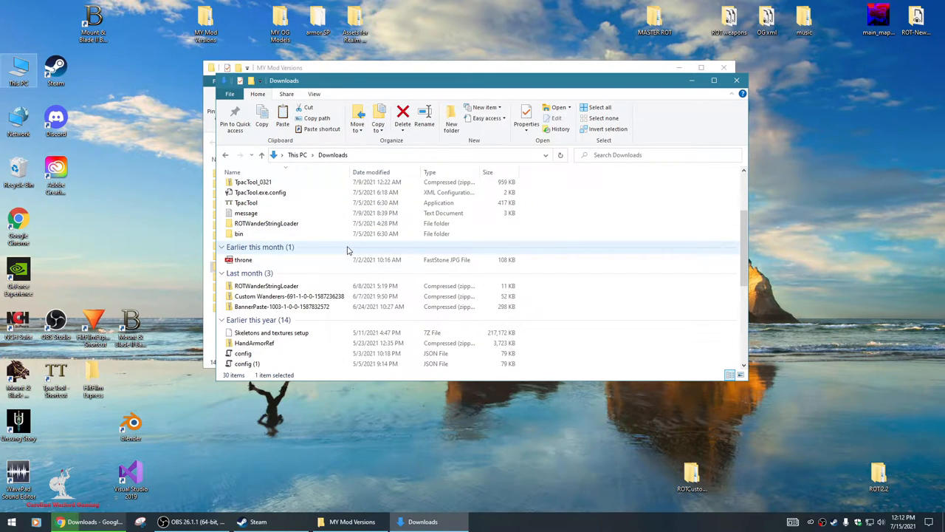
mouse_move(464, 286)
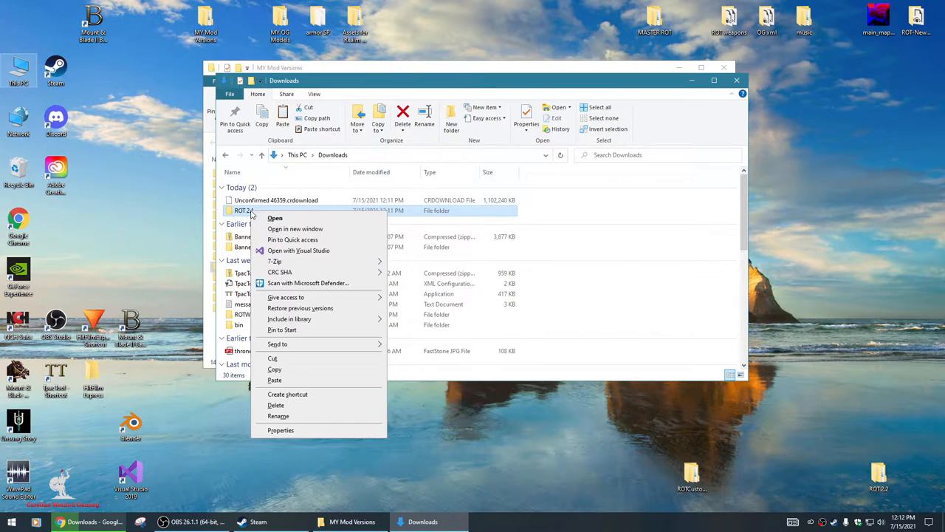
mouse_move(275, 218)
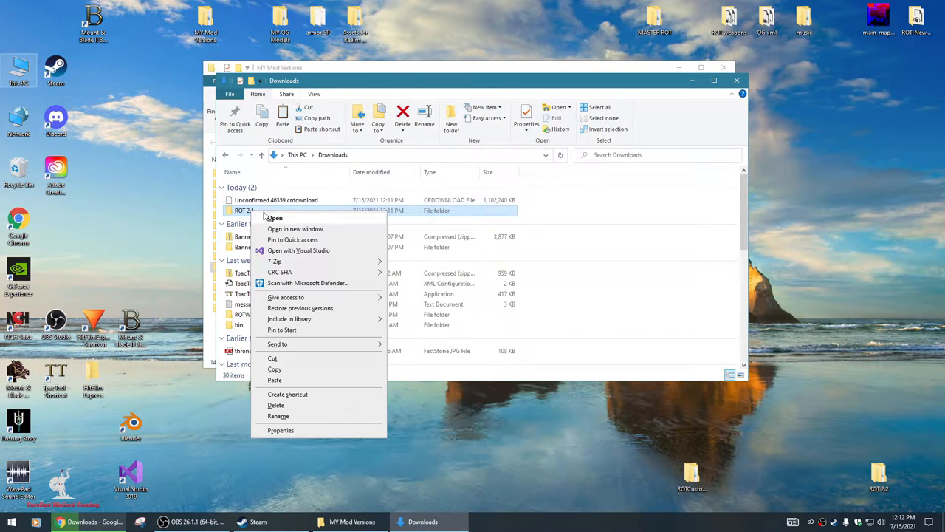
mouse_move(275, 260)
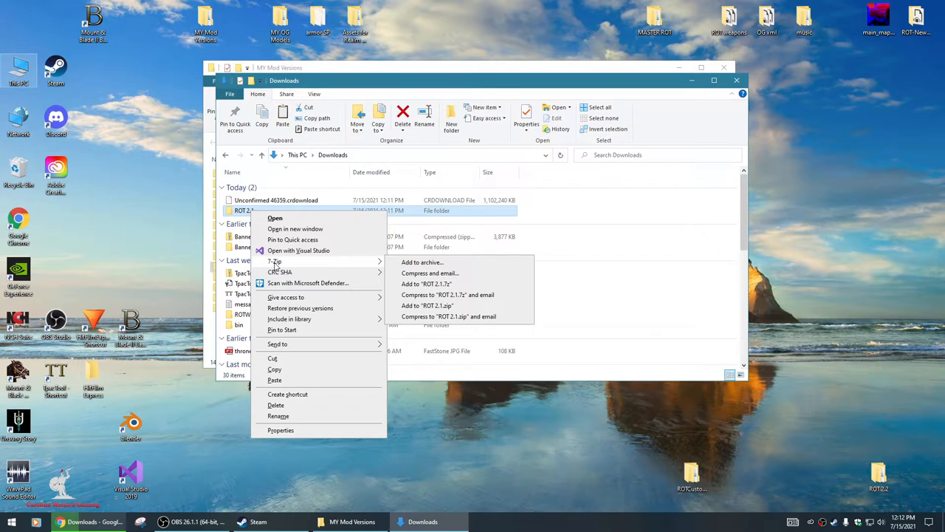
mouse_move(426, 283)
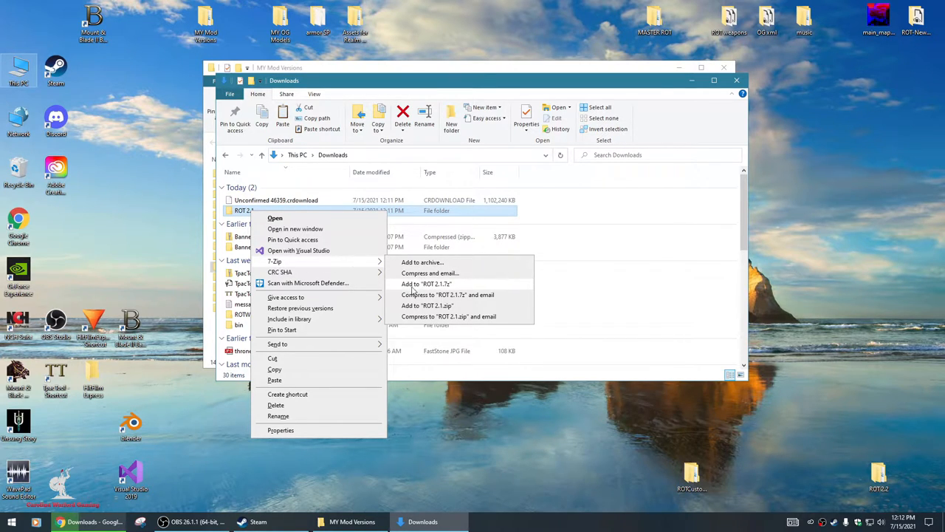
mouse_move(420, 290)
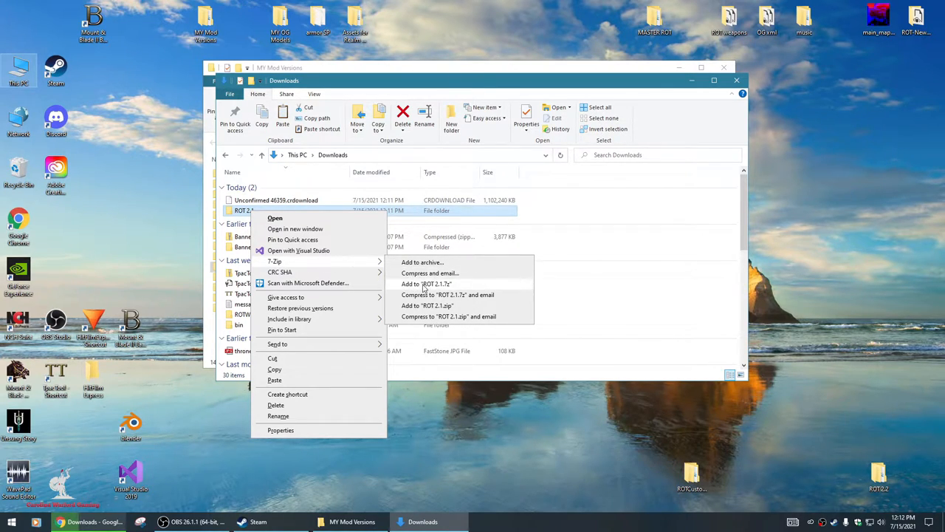
mouse_move(424, 288)
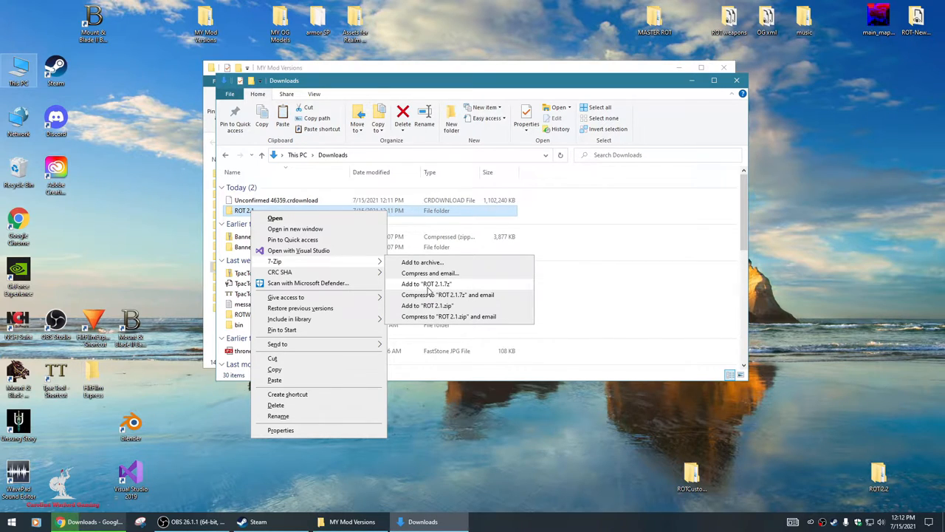
mouse_move(454, 225)
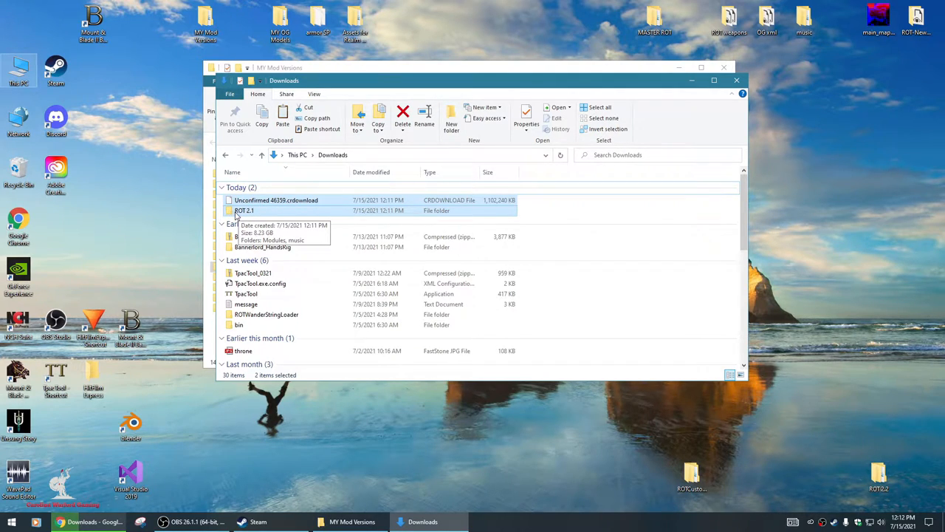
mouse_move(328, 227)
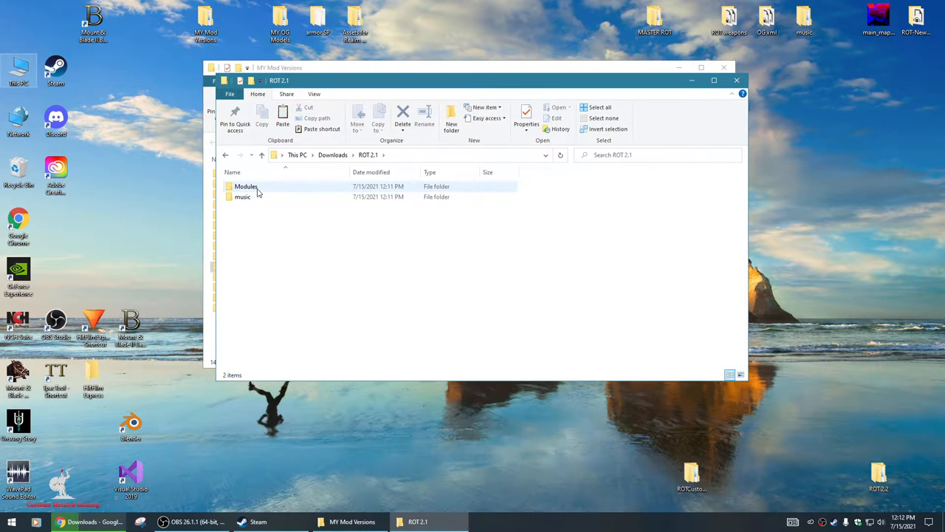
- Select the Modules and music folders inside the ROT 2.1 folder
left_click(243, 197)
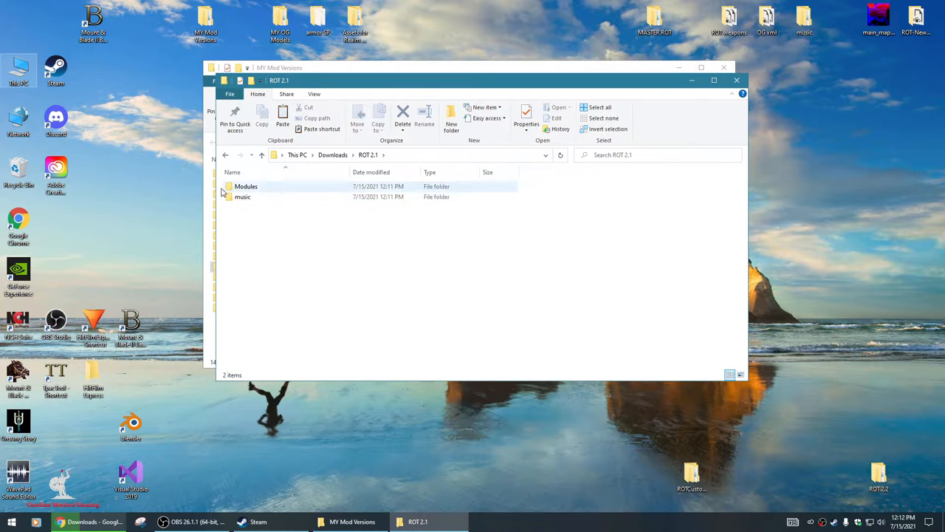
left_click(242, 196)
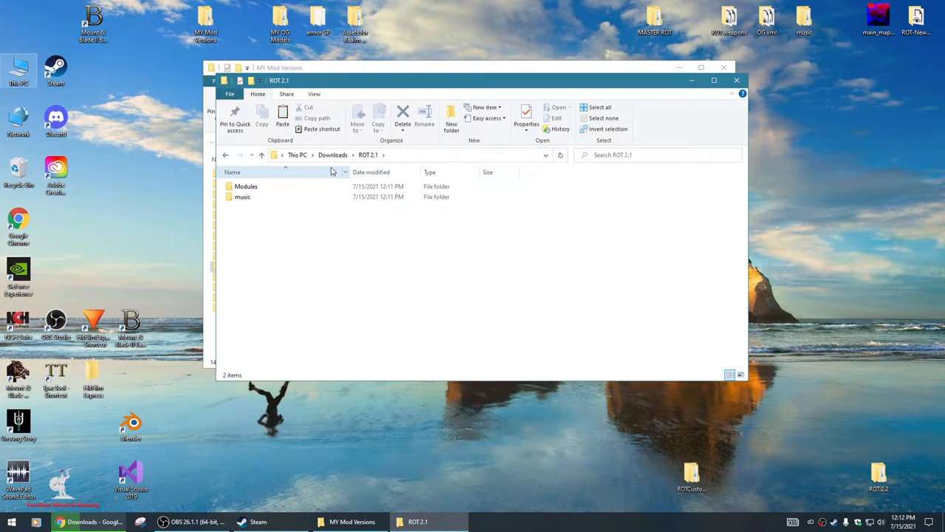
mouse_move(295, 207)
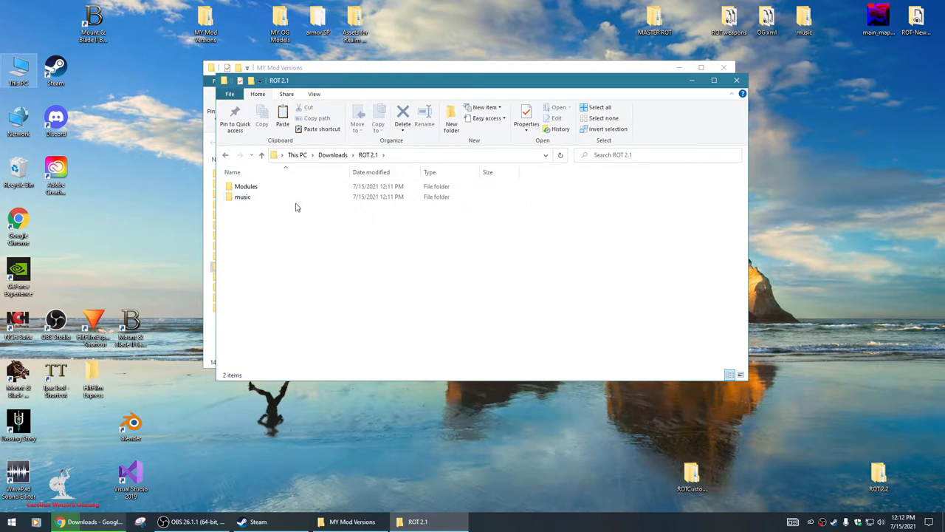
left_click(242, 196)
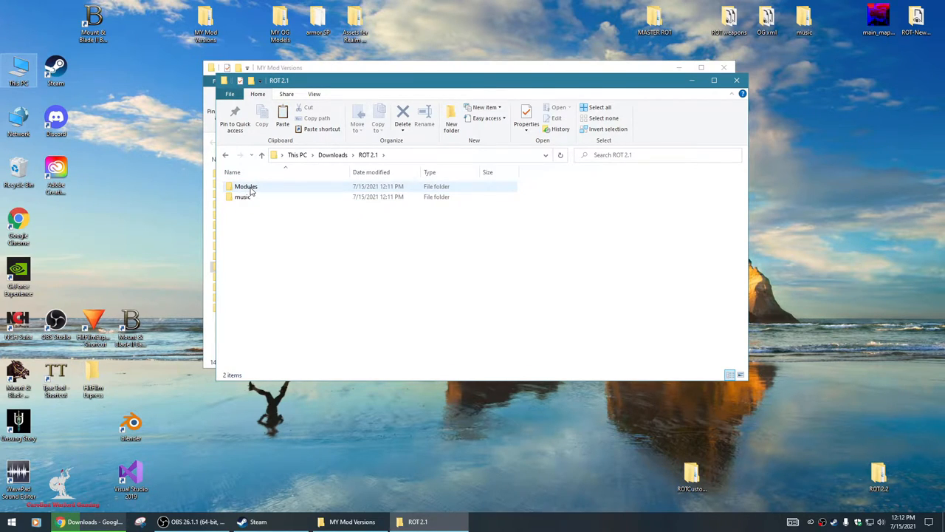
left_click(243, 196)
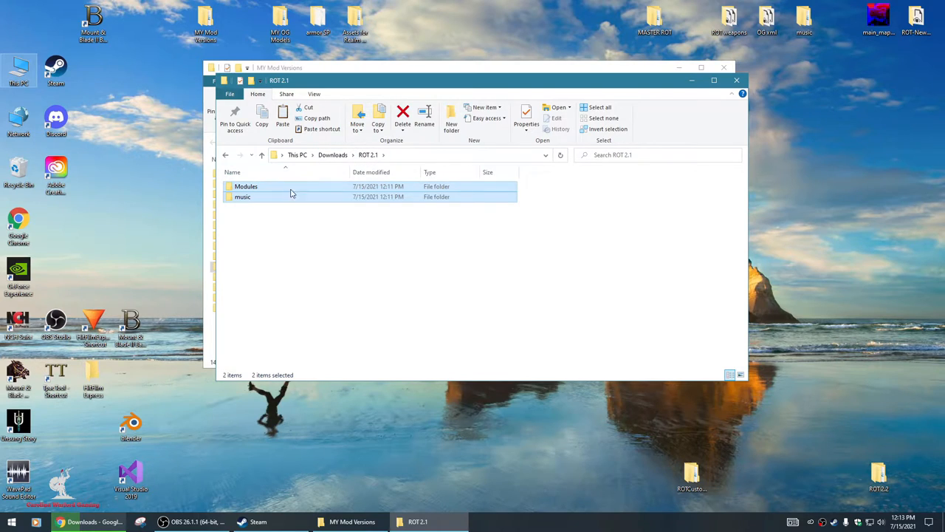
mouse_move(310, 185)
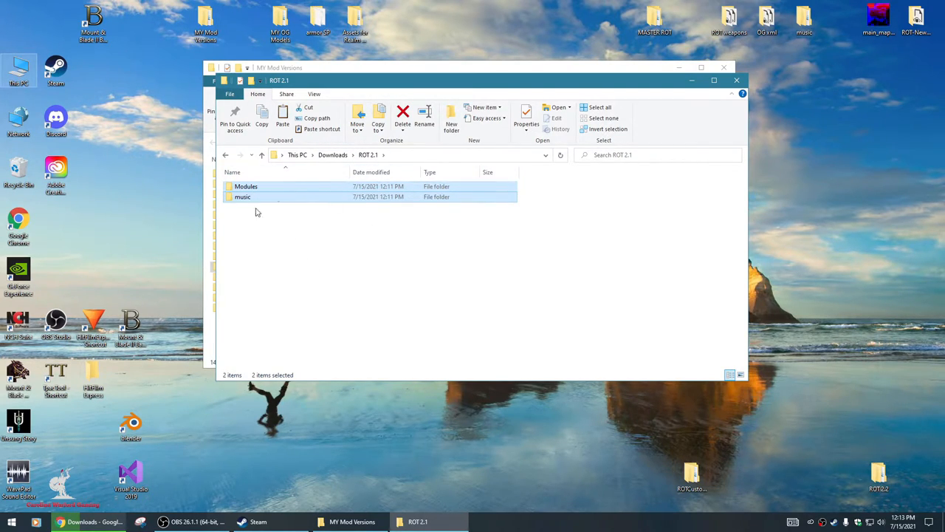
mouse_move(315, 205)
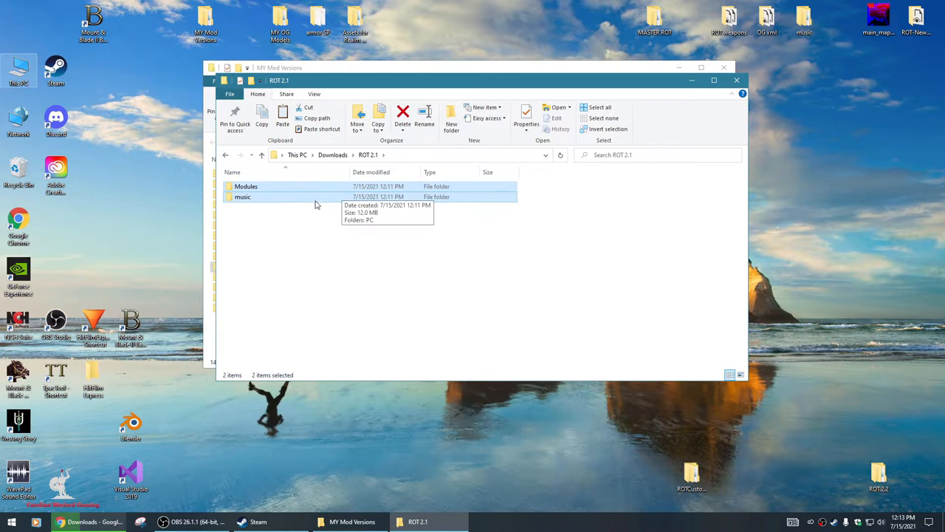
mouse_move(708, 81)
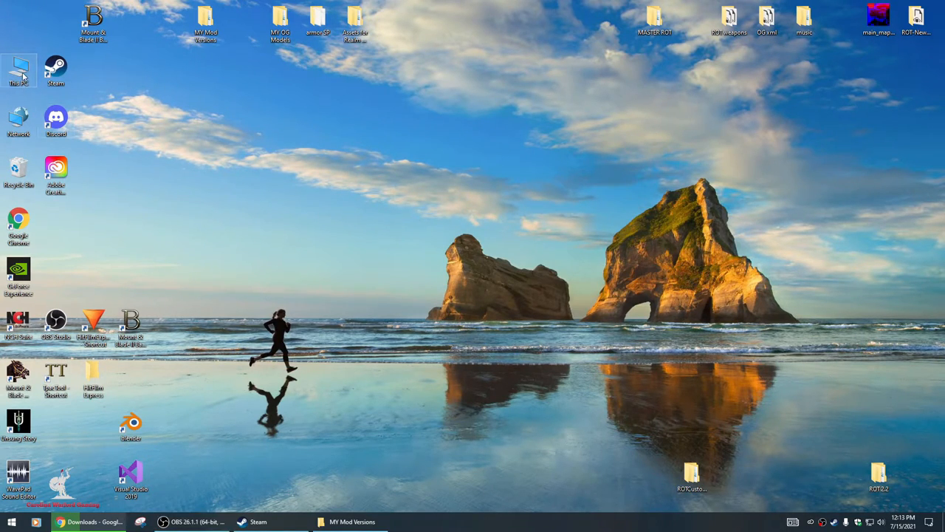
- Navigate C: > Program Files (x86) > Steam > steamapps > common > Mount & Blade II Bannerlord
double_click(18, 70)
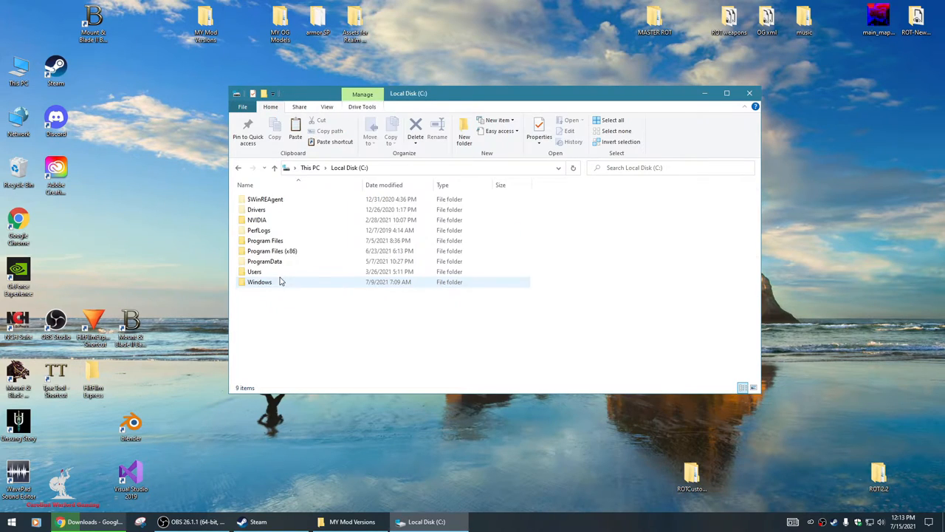
mouse_move(272, 250)
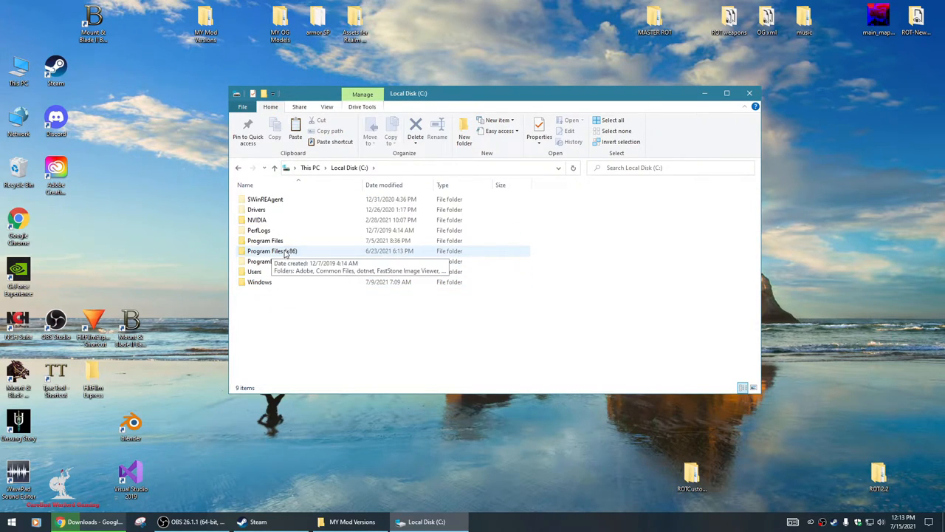
double_click(272, 250)
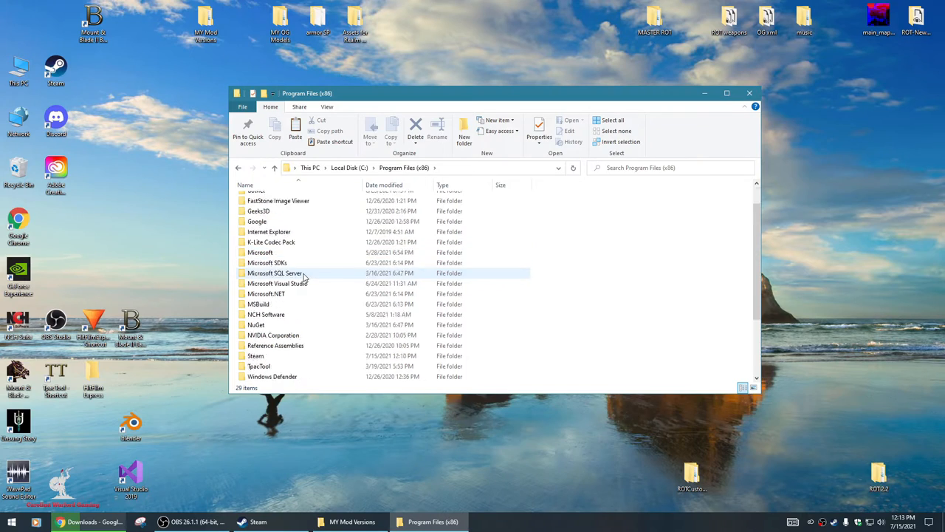
scroll("down", 3)
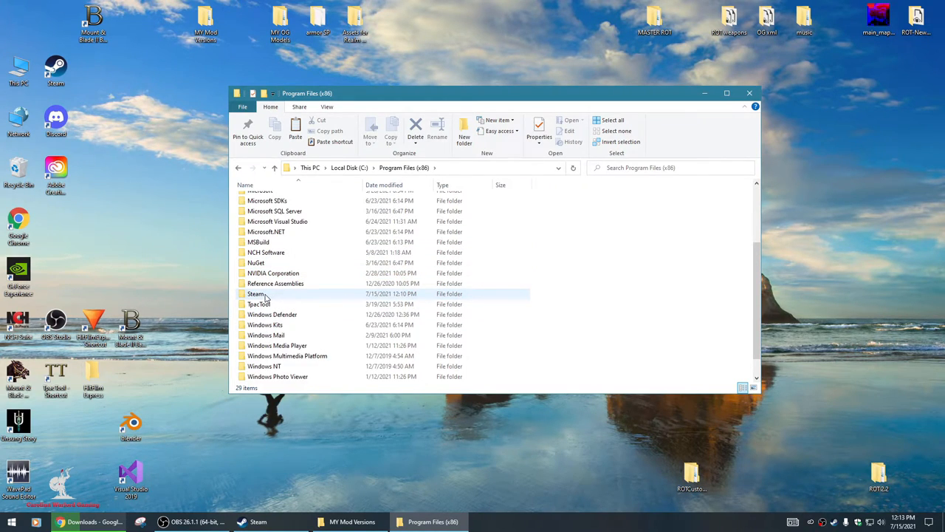
double_click(255, 293)
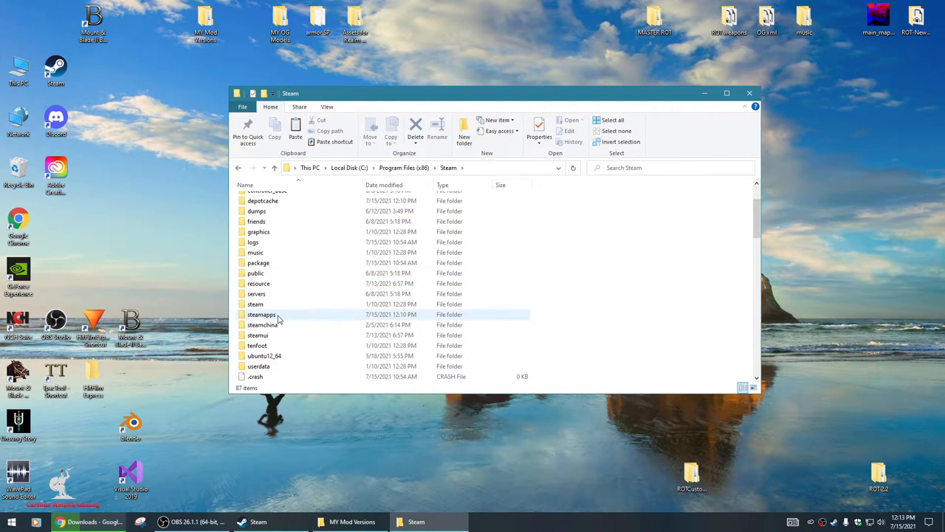
mouse_move(262, 315)
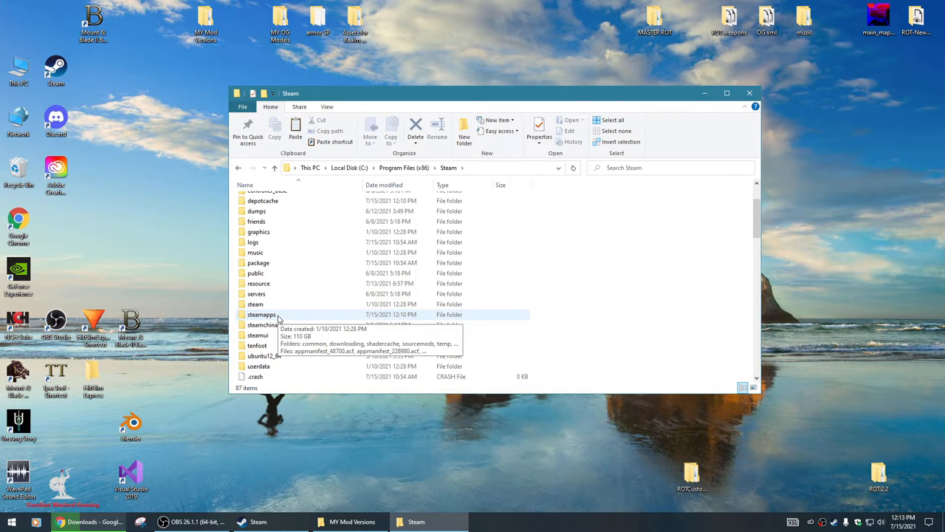
double_click(261, 313)
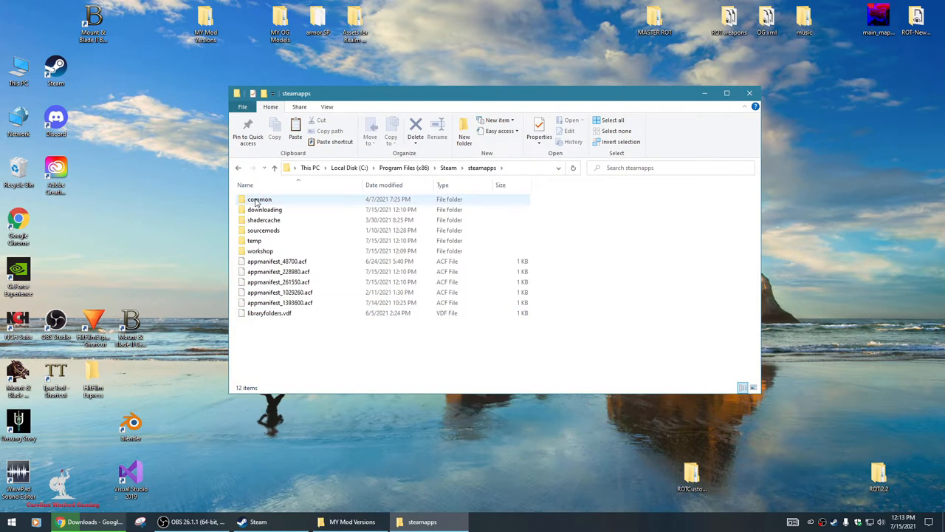
double_click(260, 198)
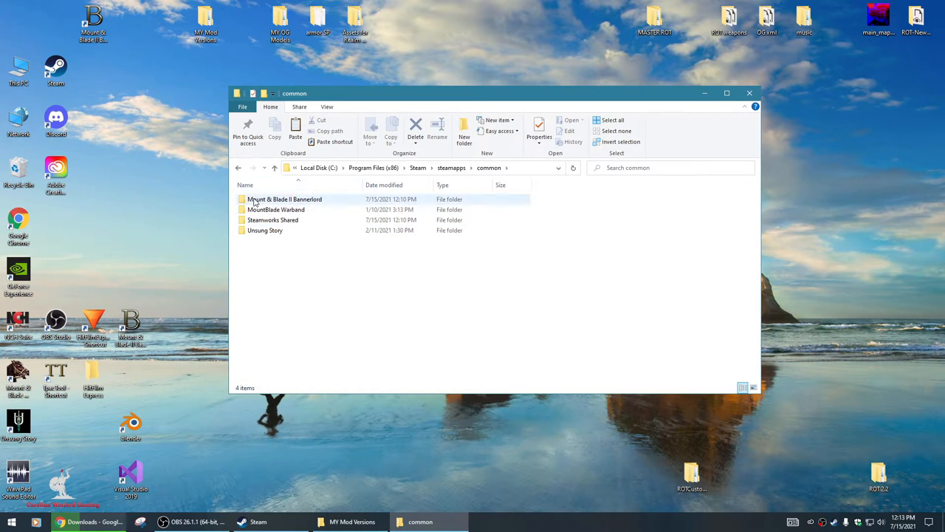
mouse_move(284, 198)
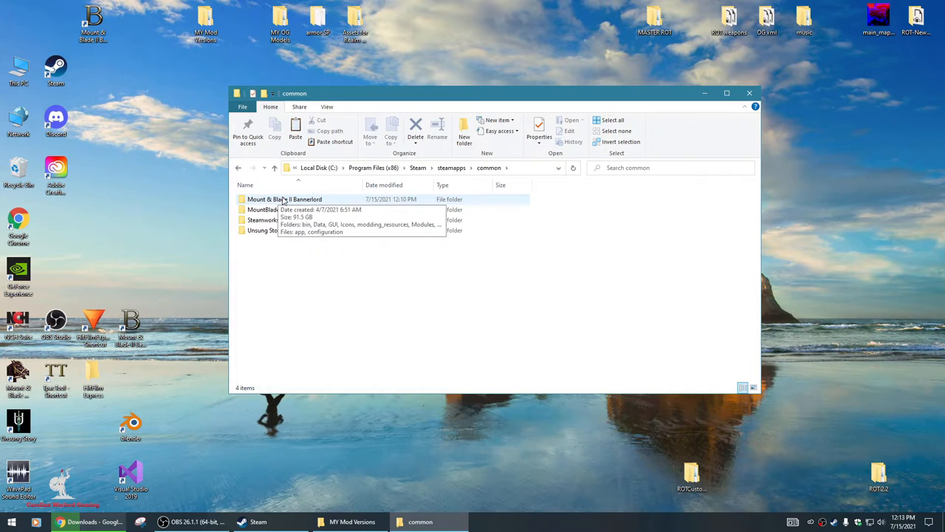
double_click(284, 199)
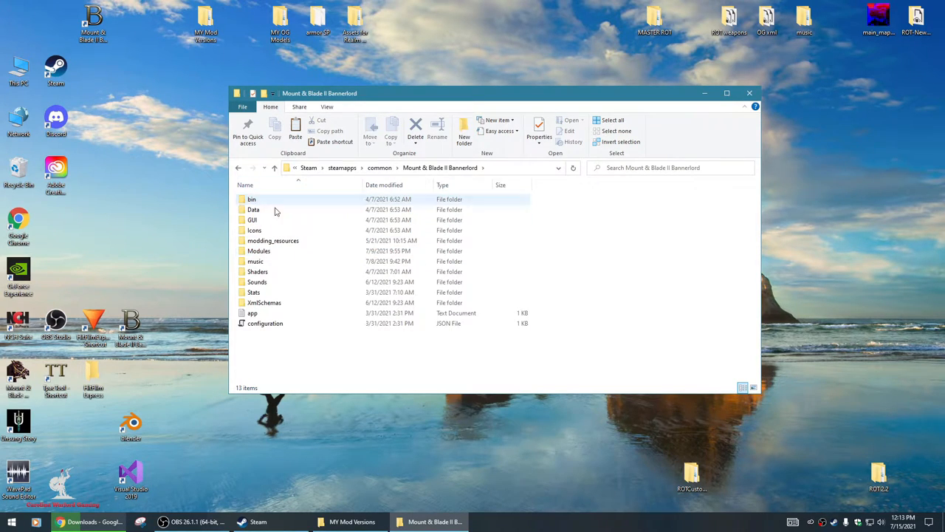
mouse_move(302, 204)
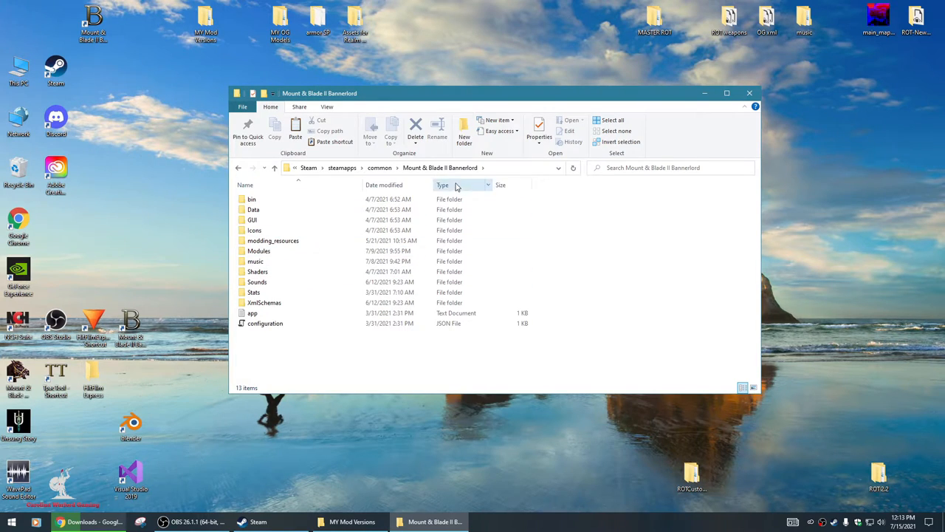
- Look over the game folder's Modules and music items, then clear the selection
left_click(252, 313)
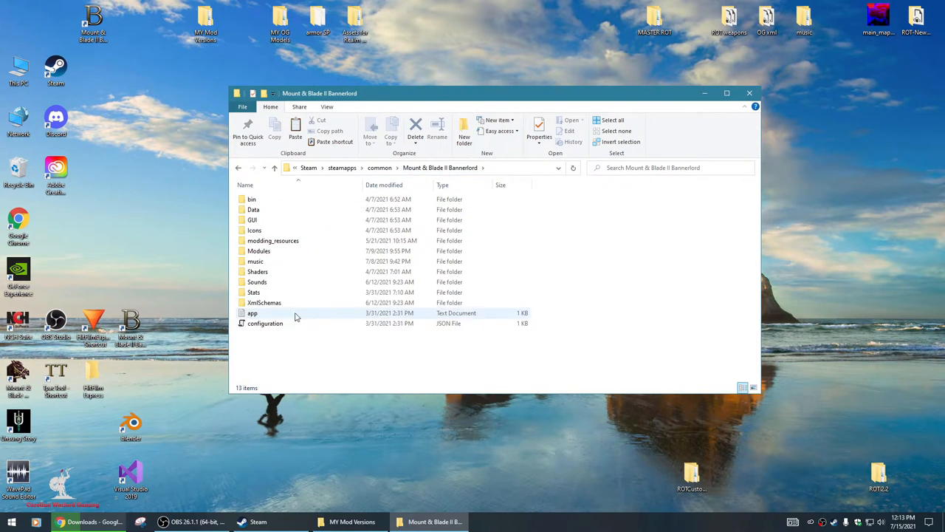
mouse_move(255, 260)
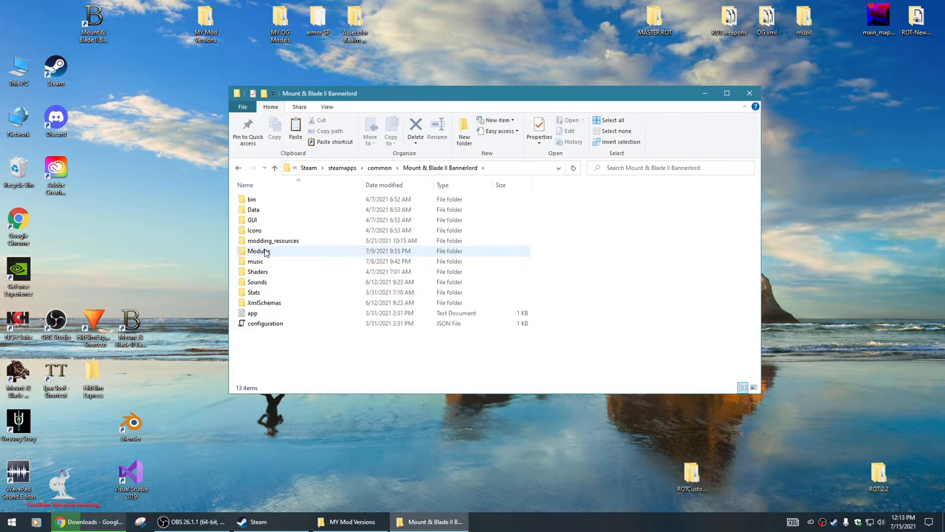
left_click(273, 240)
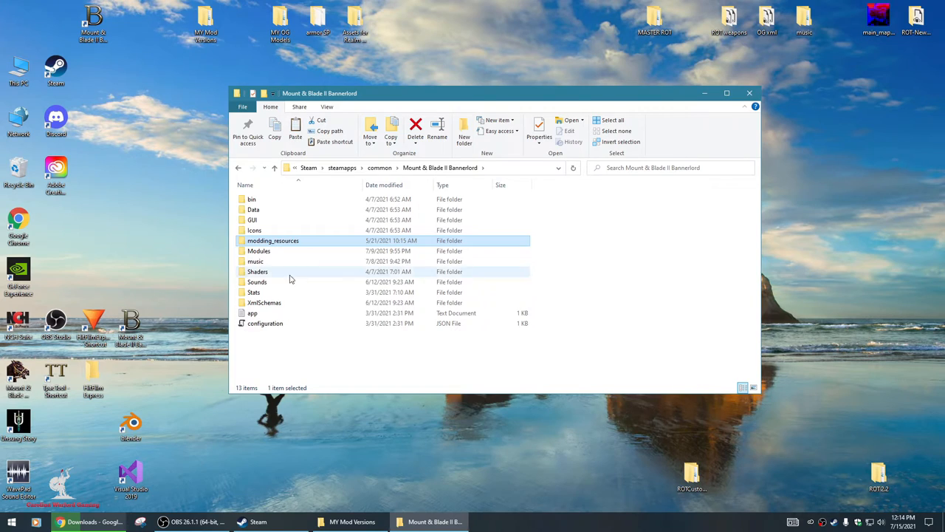
left_click(256, 260)
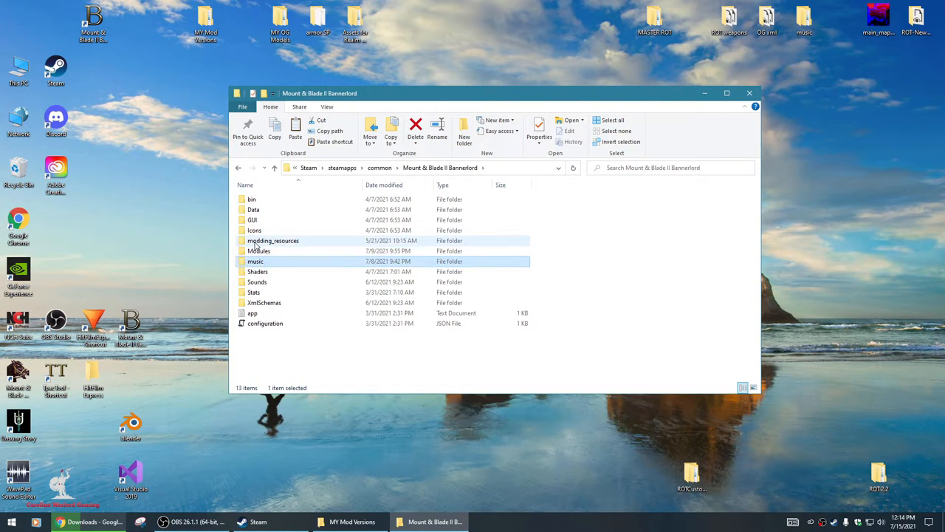
left_click(273, 240)
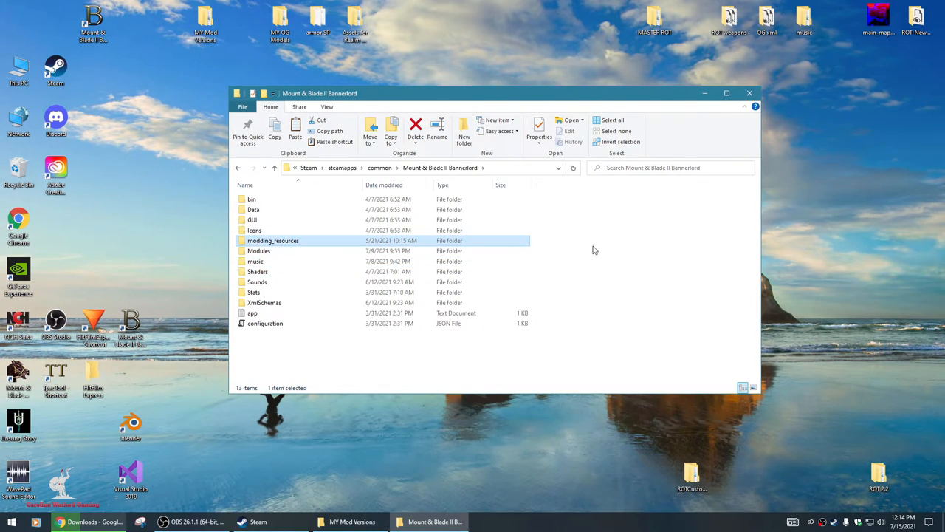
left_click(581, 223)
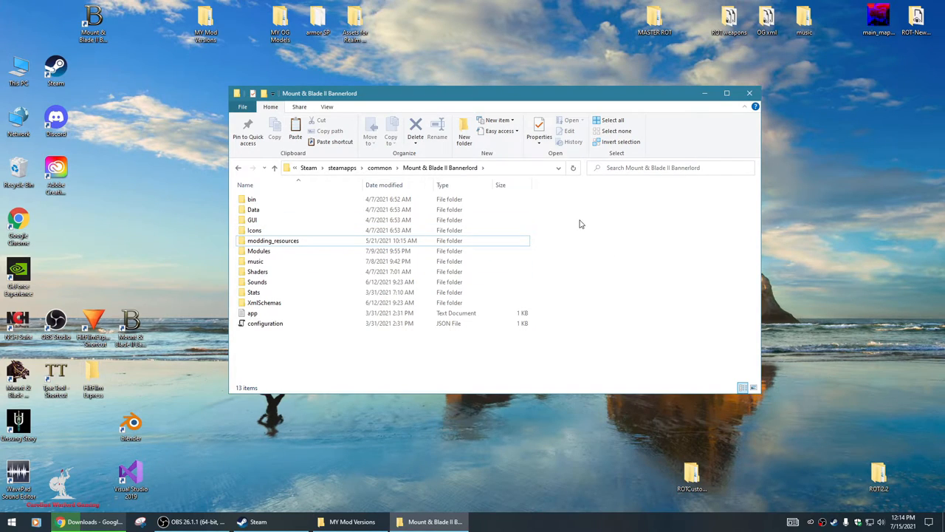
- Paste the ROT 2.1 folders into the Bannerlord folder, replacing existing files
right_click(579, 224)
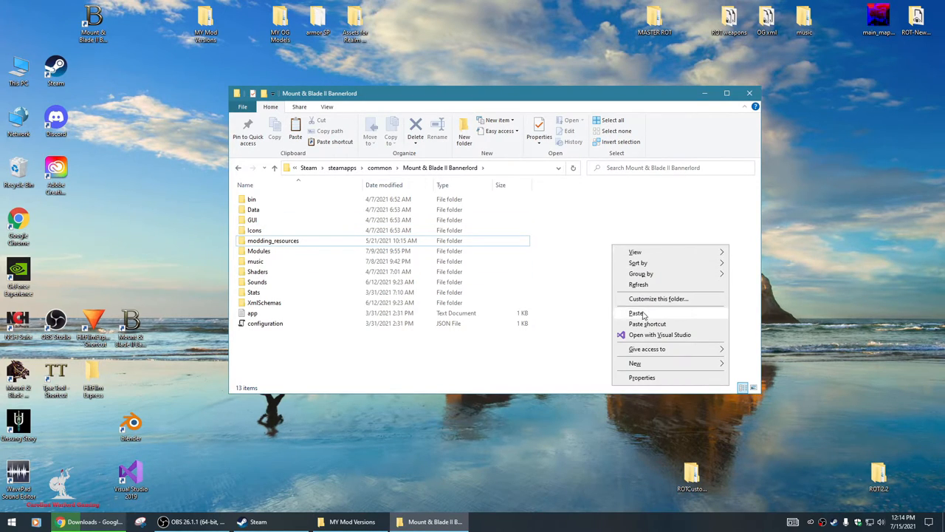
left_click(636, 313)
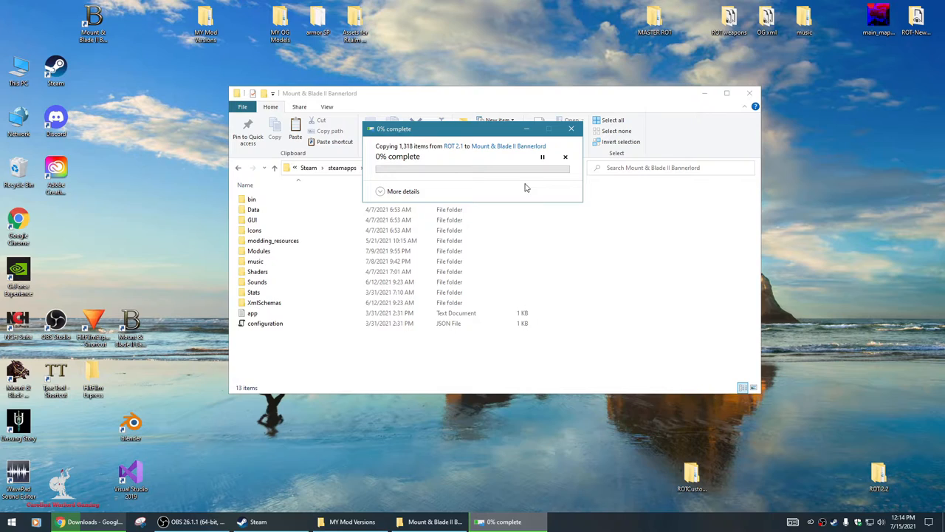
mouse_move(486, 151)
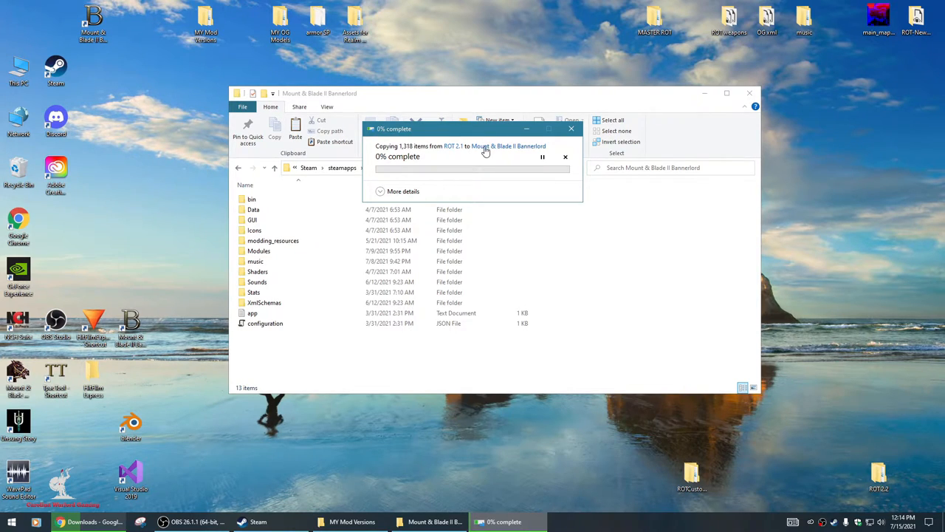
mouse_move(505, 166)
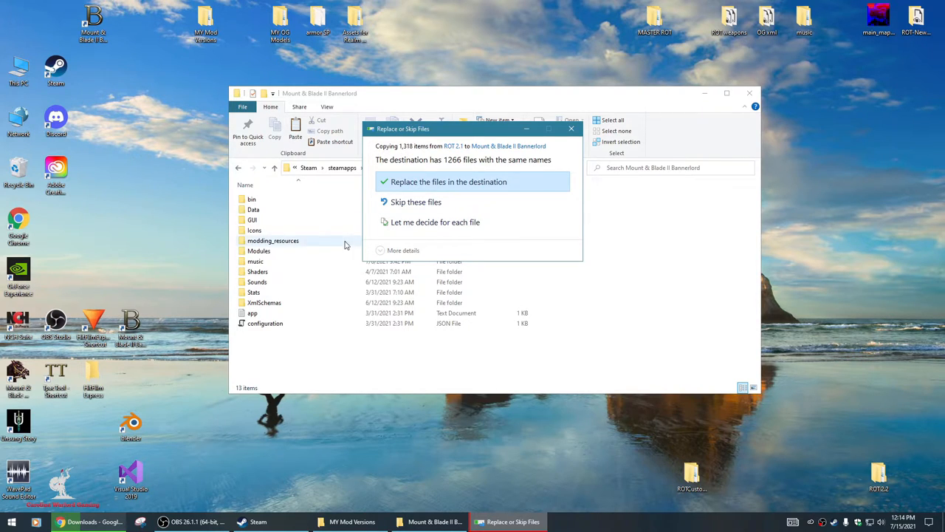
mouse_move(286, 253)
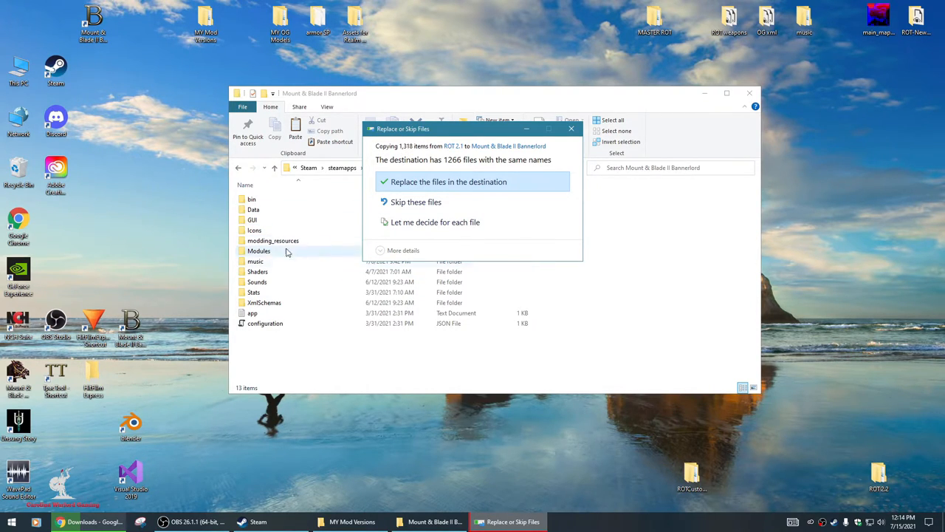
mouse_move(293, 214)
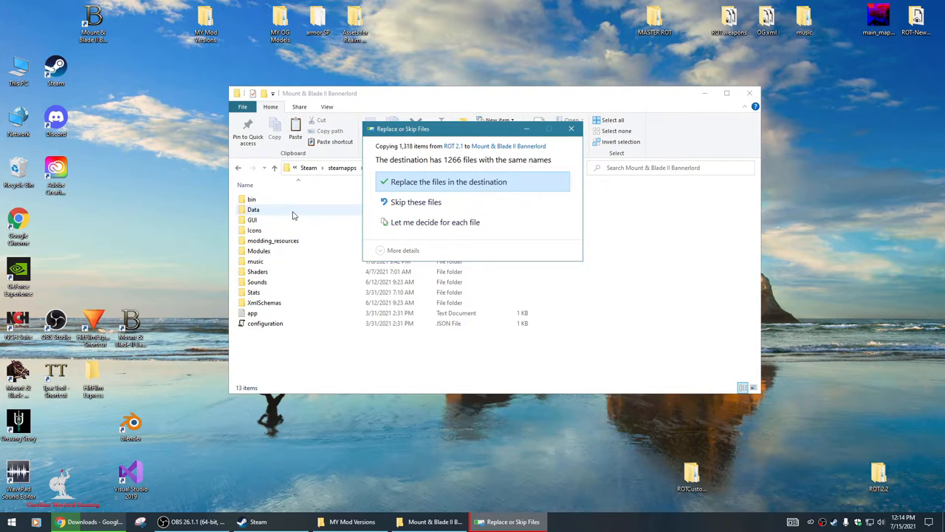
mouse_move(421, 191)
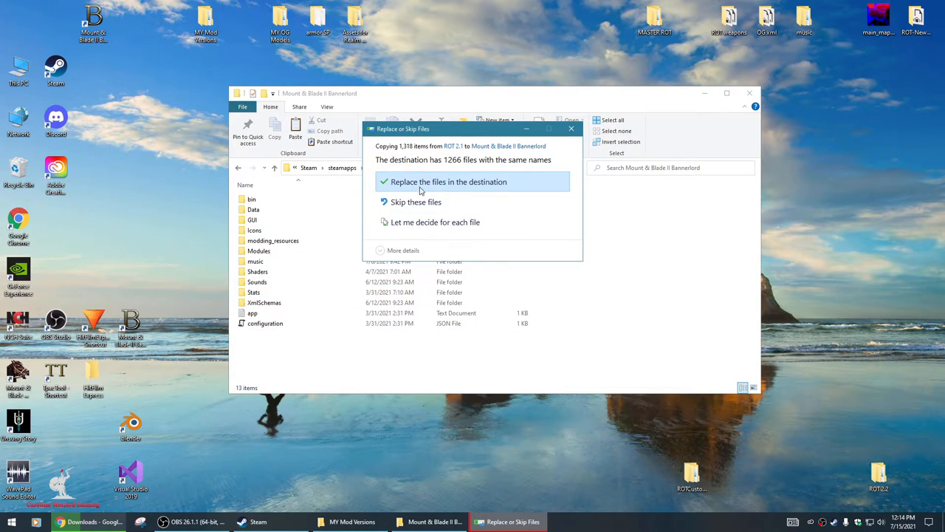
left_click(448, 181)
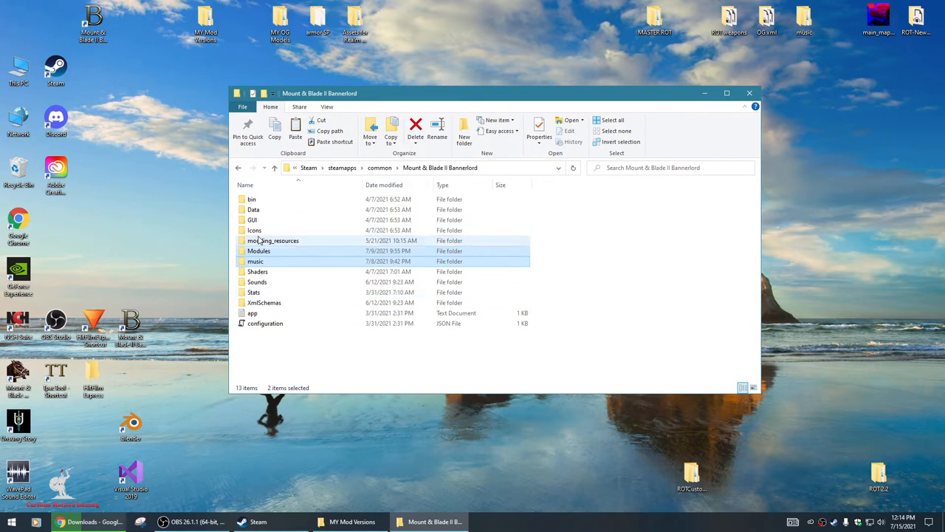
- Check music's PC subfolder, then open Modules to find ROT-Content and ROT-NewMap
double_click(255, 260)
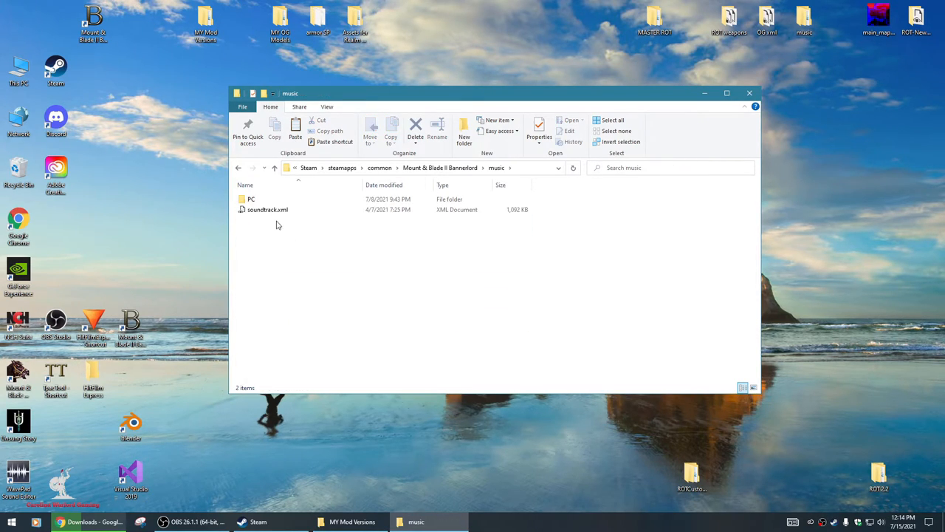
left_click(252, 199)
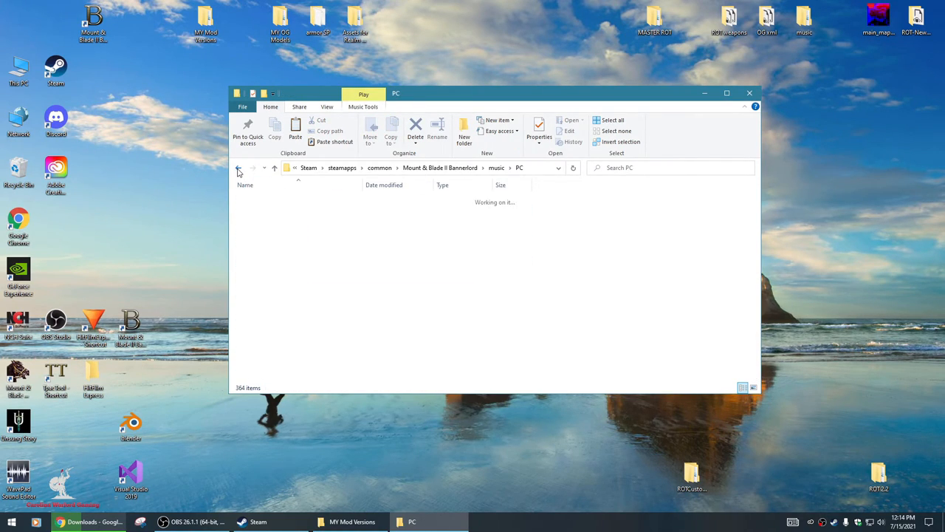
left_click(238, 168)
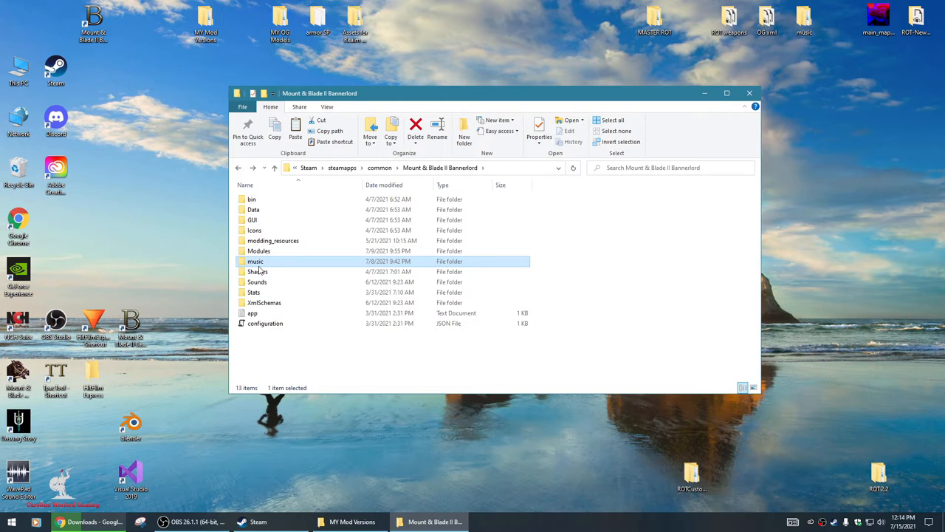
double_click(258, 251)
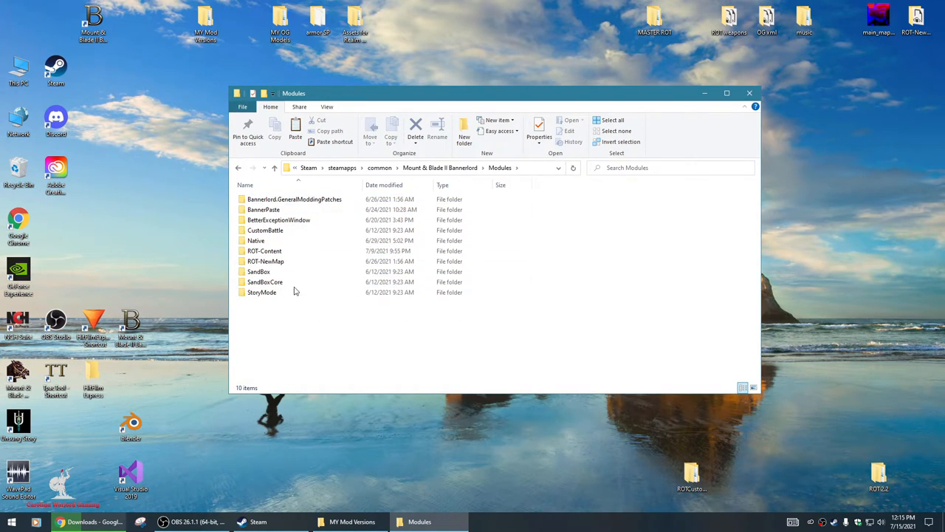
left_click(264, 210)
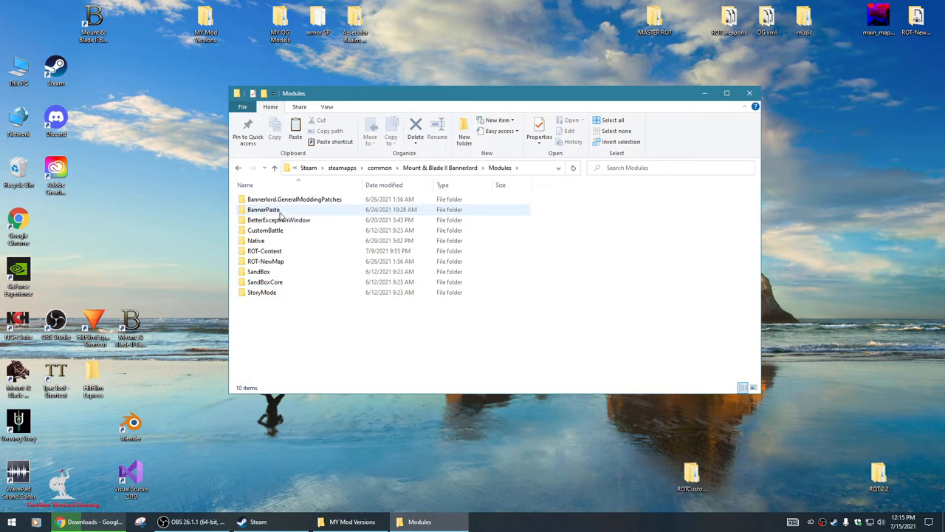
mouse_move(264, 209)
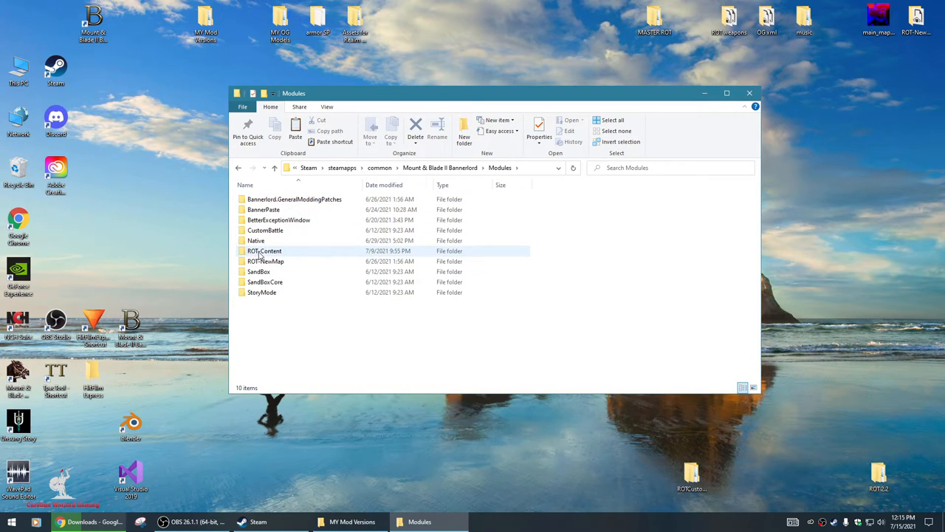
mouse_move(265, 251)
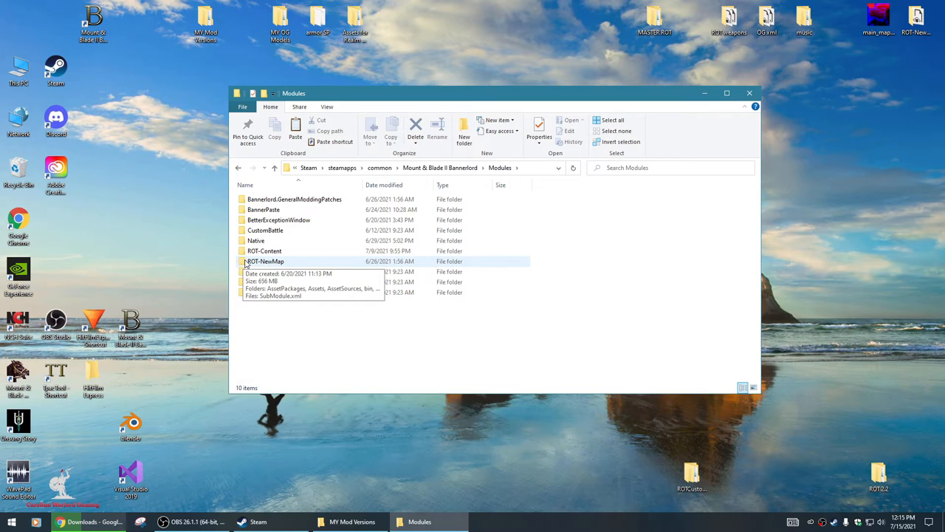
mouse_move(279, 267)
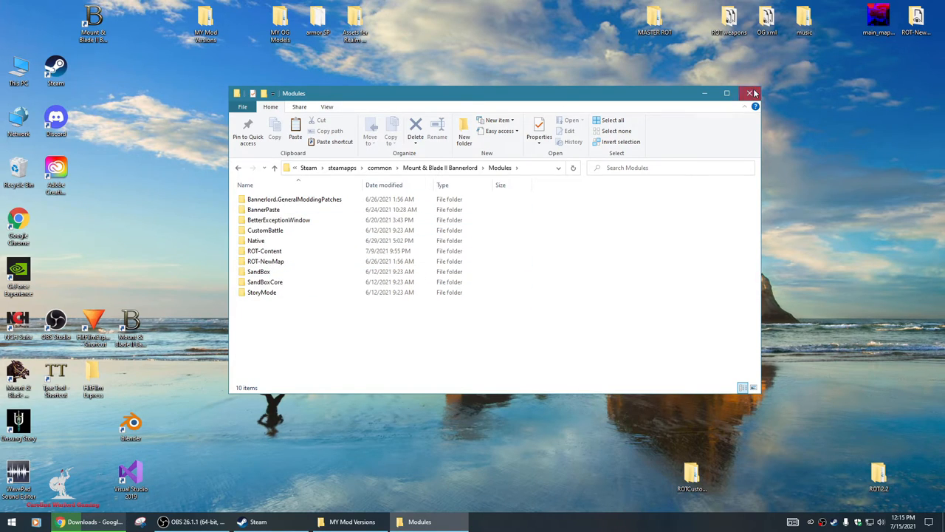
- Close File Explorer and bring up the Bannerlord launcher's mods list
left_click(750, 93)
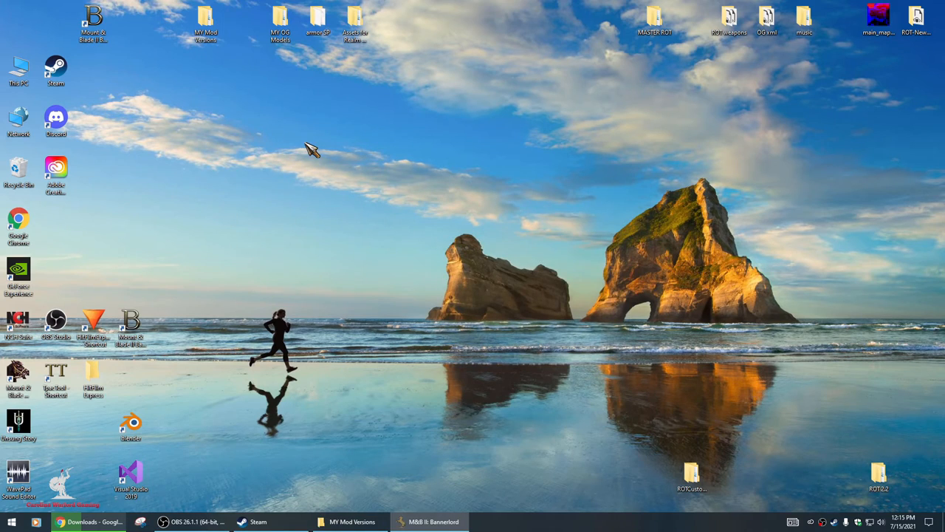
left_click(432, 521)
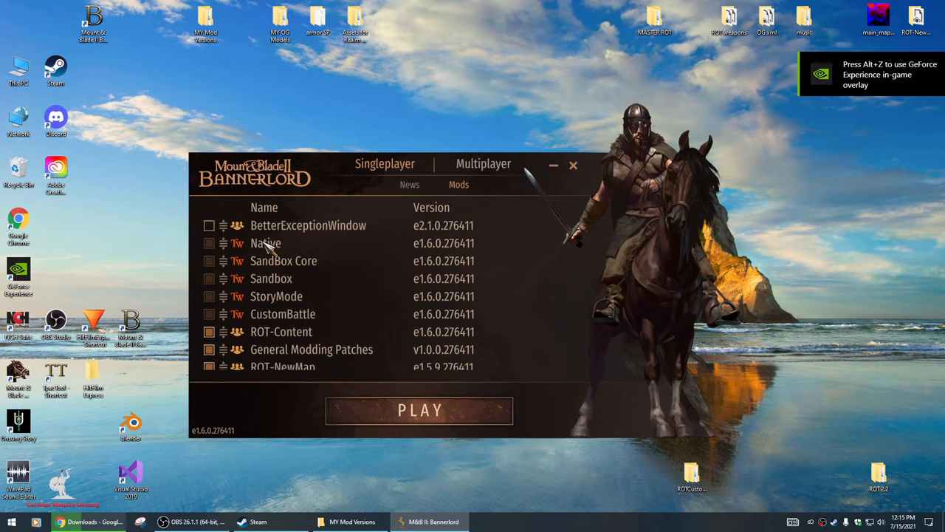
mouse_move(303, 296)
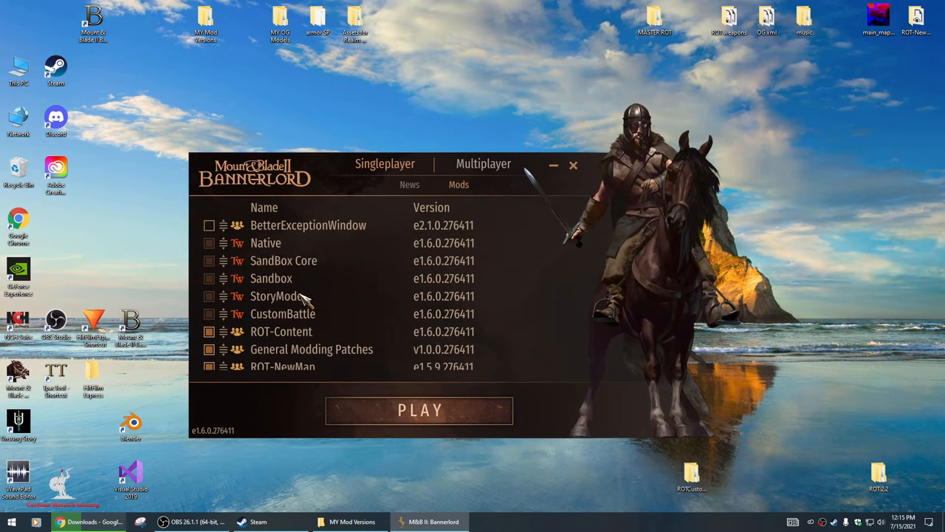
scroll("down", 3)
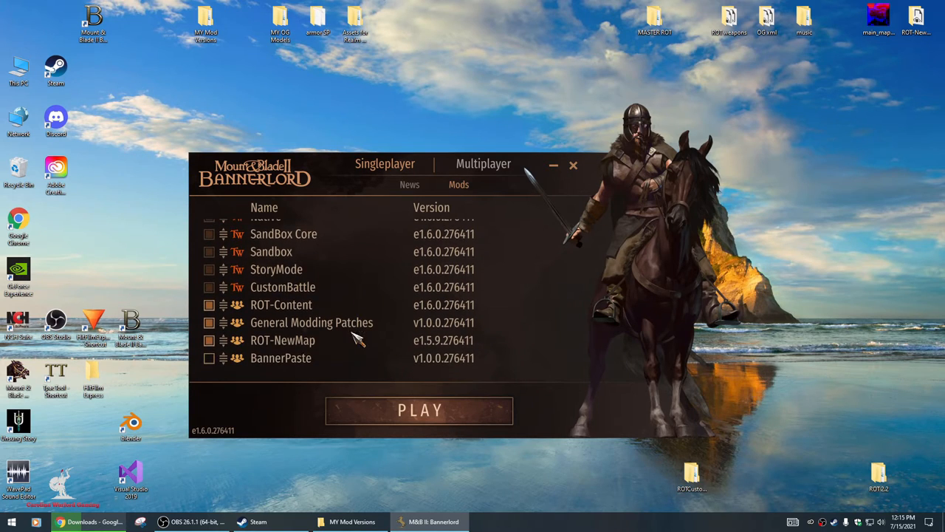
mouse_move(295, 307)
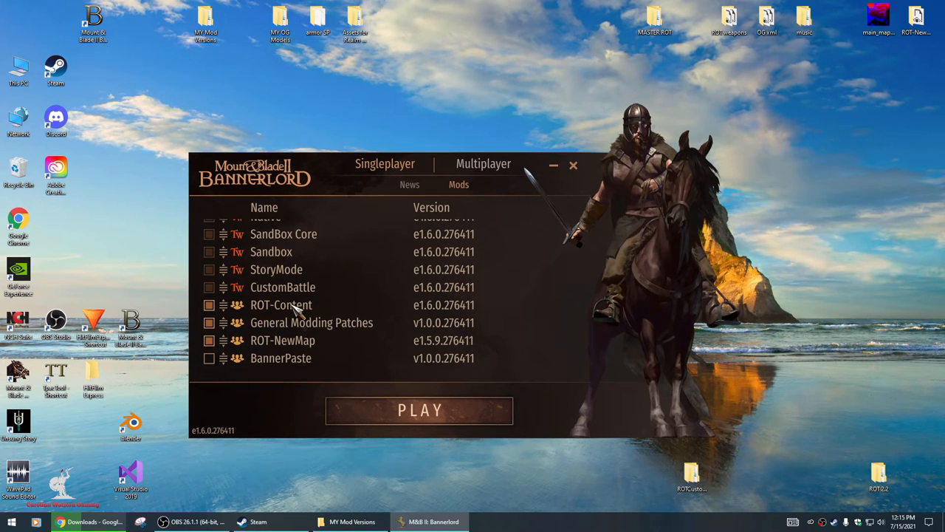
mouse_move(288, 331)
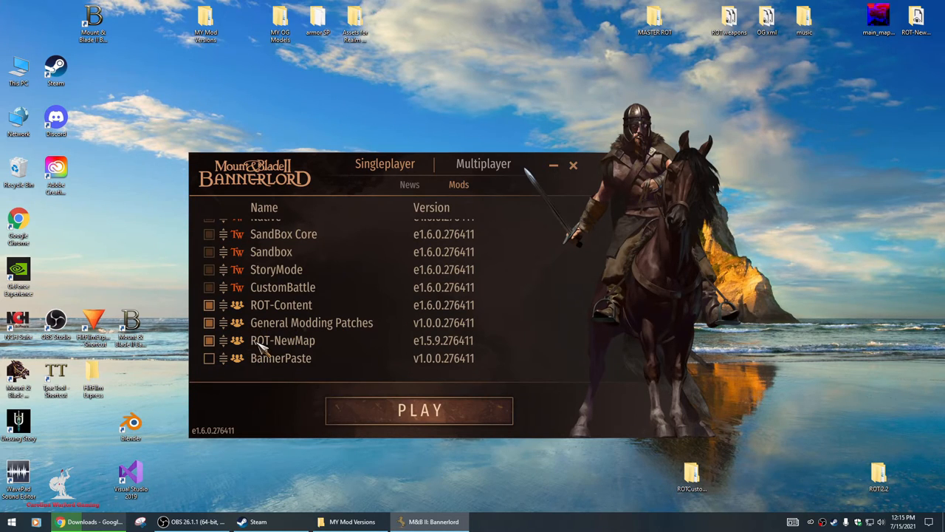
mouse_move(263, 305)
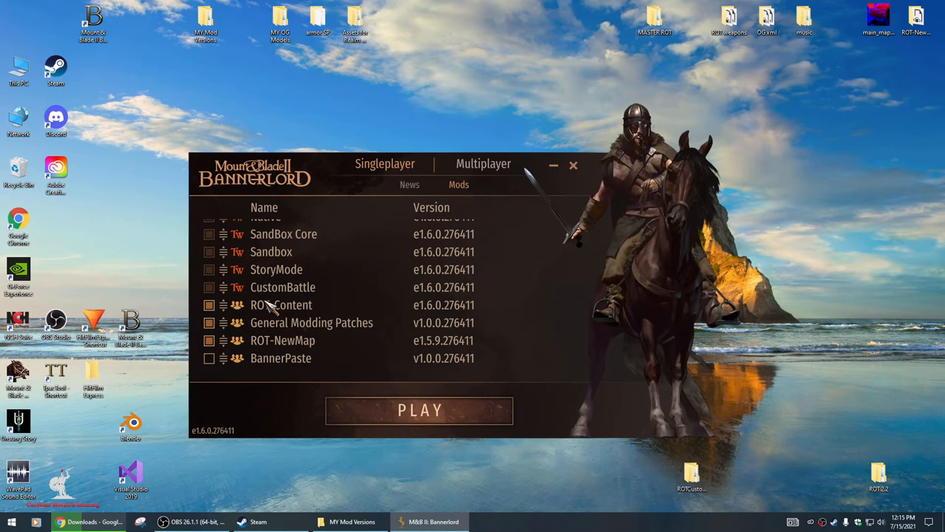
mouse_move(271, 328)
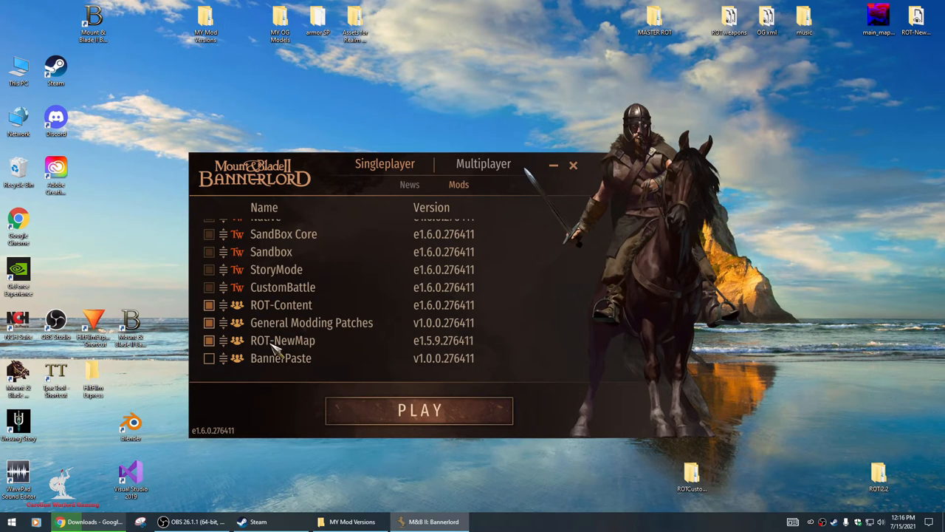
mouse_move(281, 326)
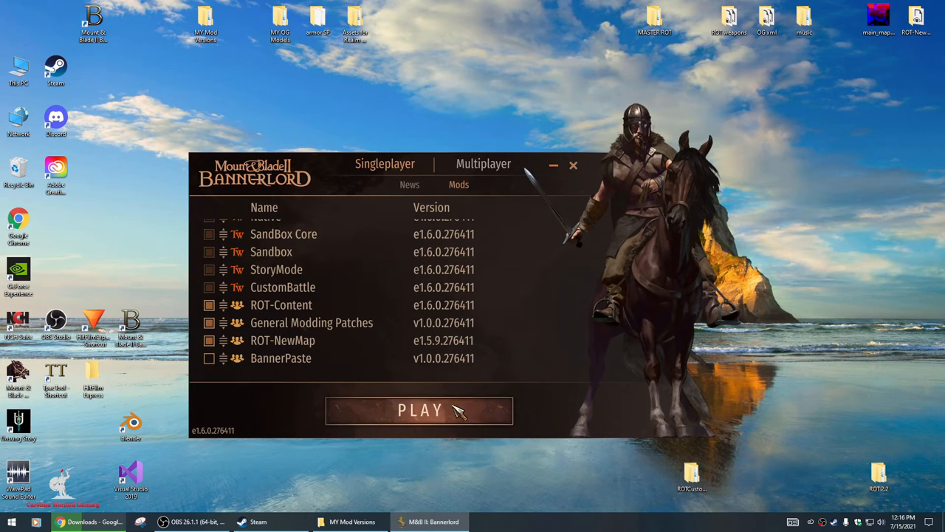
- Launch the game, decline Safe Mode, and open the Saved Campaigns list
left_click(420, 410)
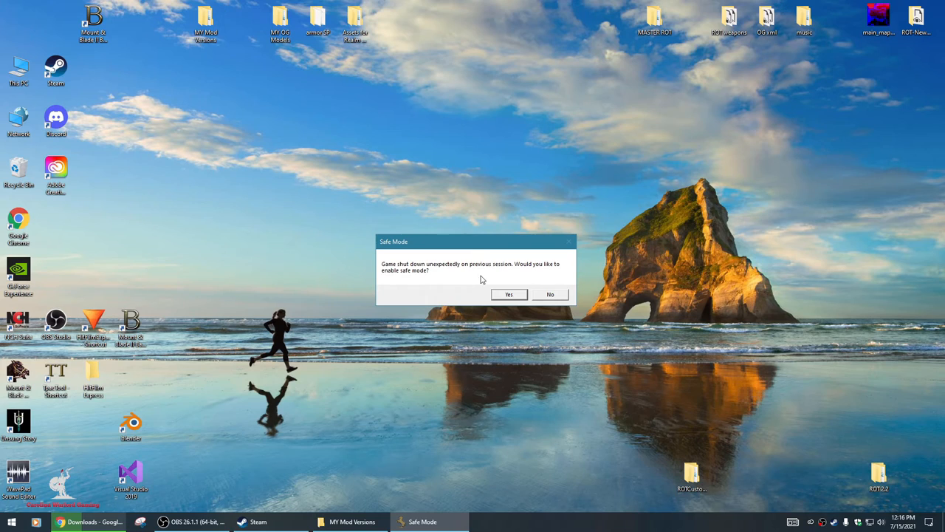
left_click(550, 294)
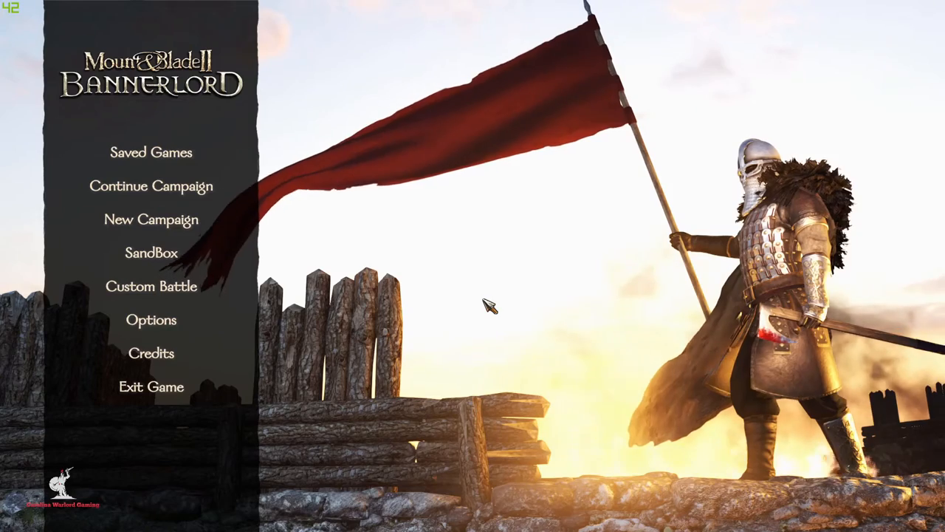
mouse_move(296, 174)
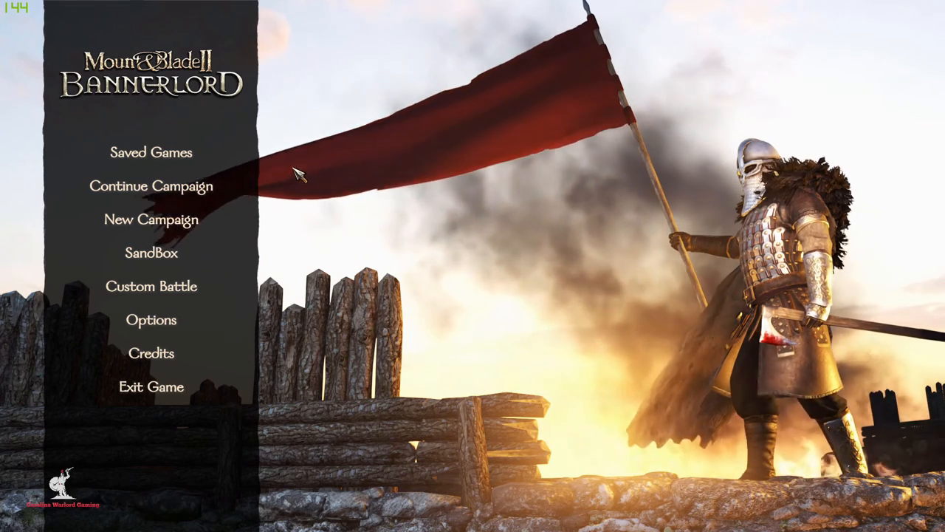
left_click(150, 152)
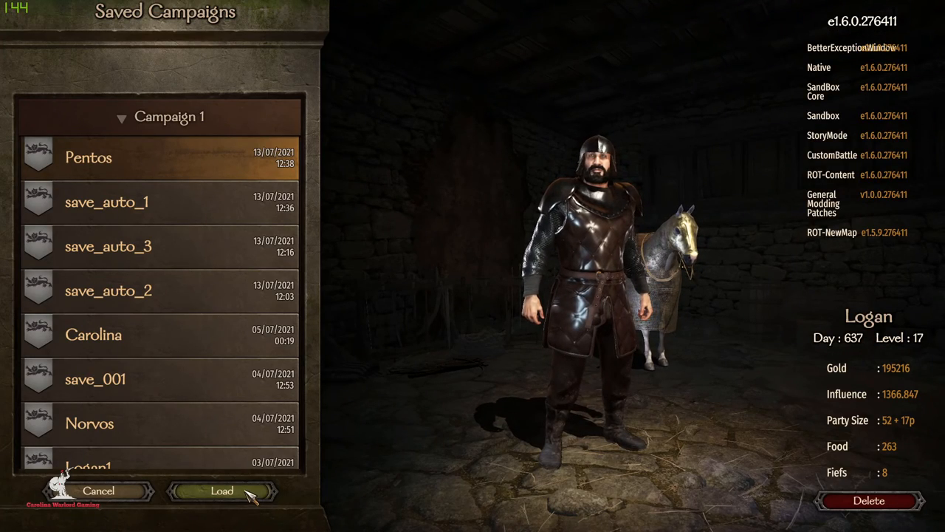
mouse_move(382, 439)
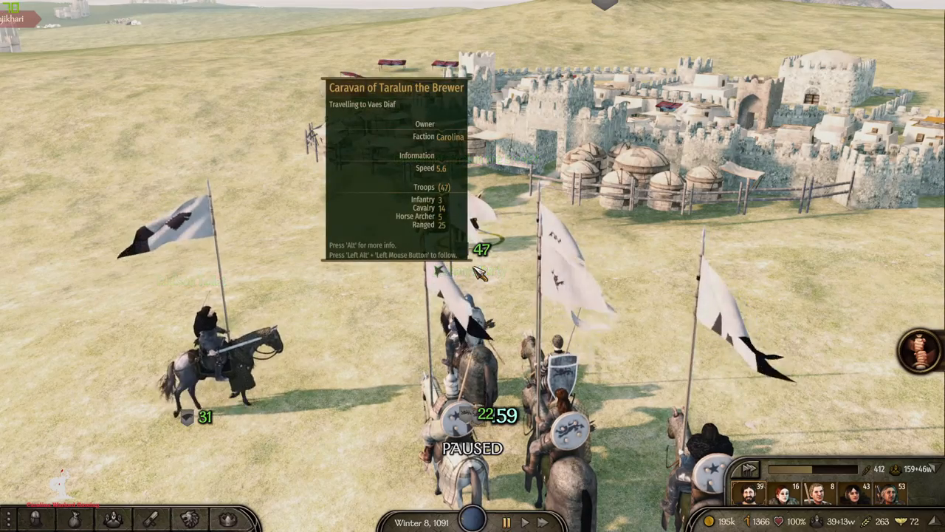
- Zoom out on the campaign world map
scroll("down", 3)
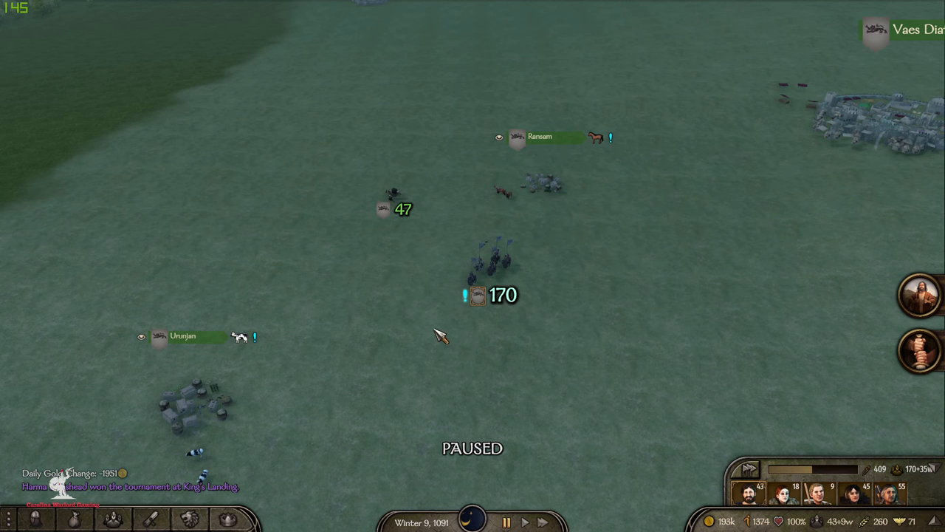
mouse_move(512, 244)
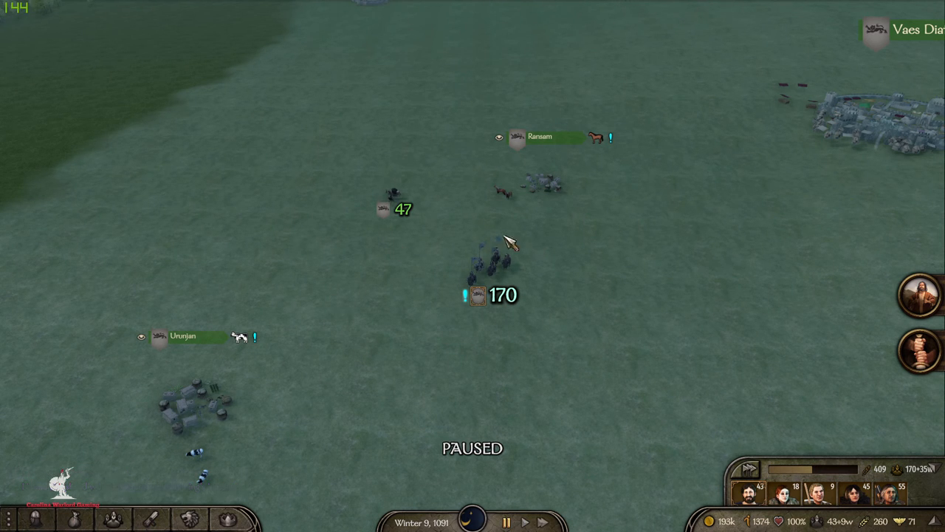
mouse_move(521, 512)
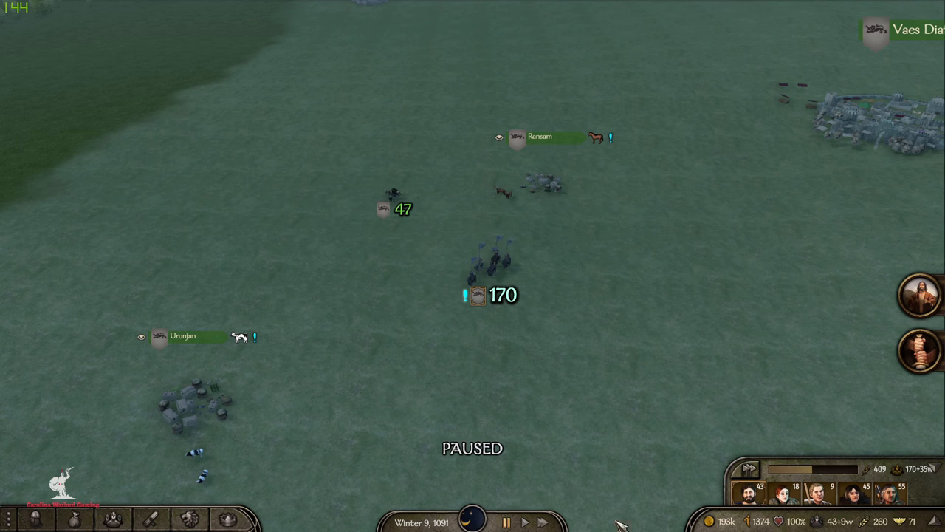
mouse_move(662, 323)
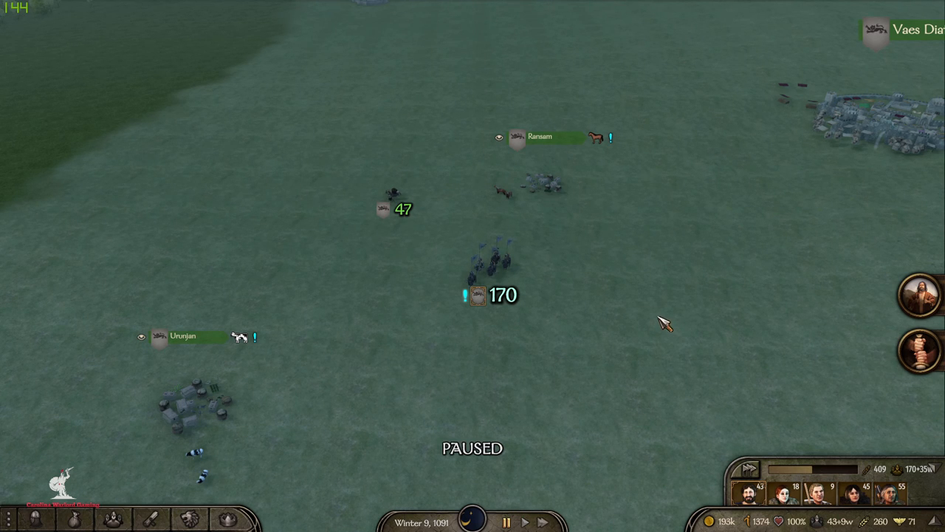